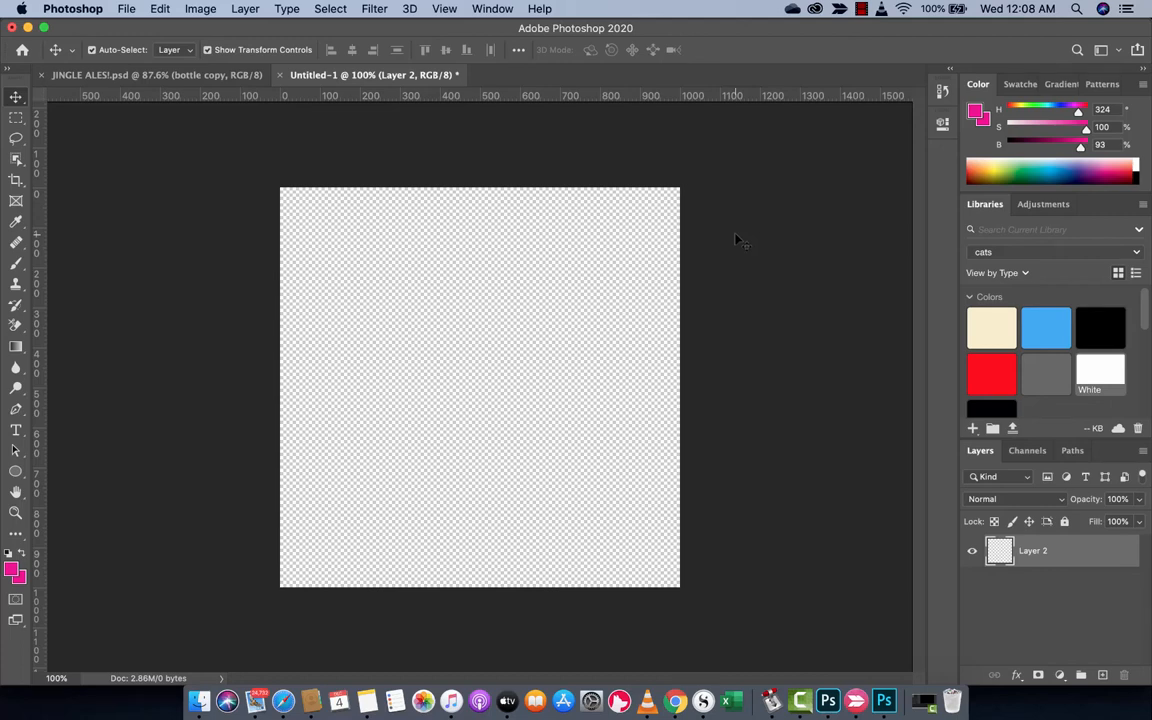
pyautogui.moveTo(605, 195)
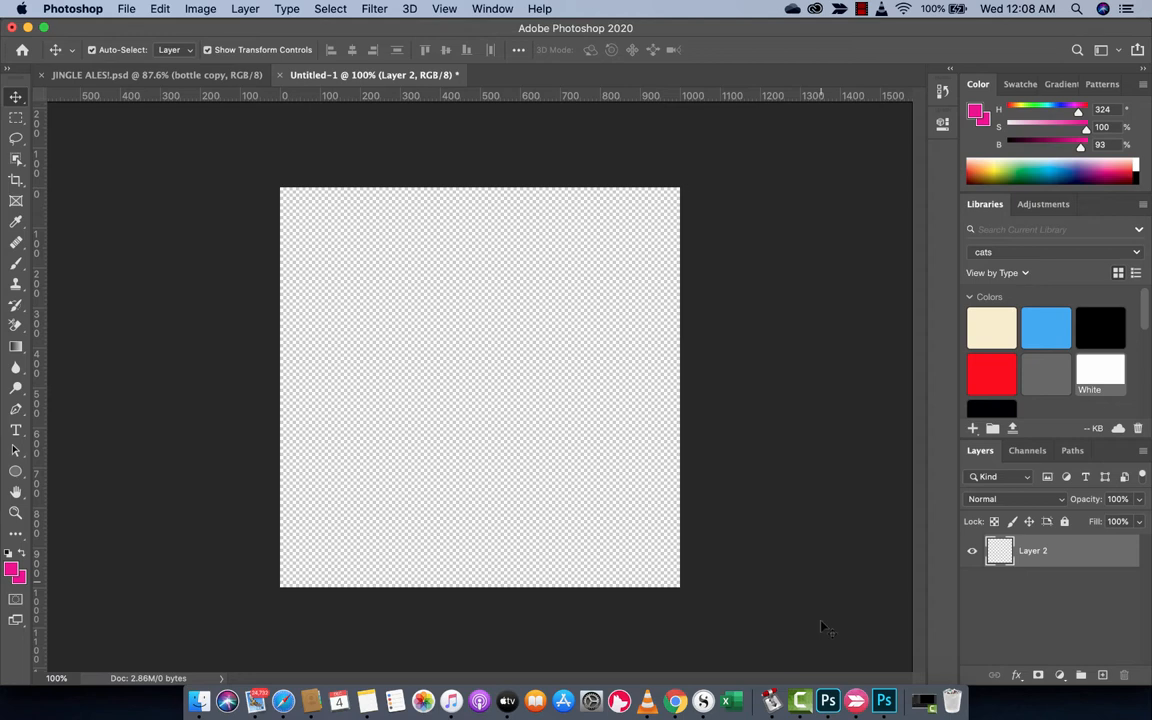
pyautogui.moveTo(883, 700)
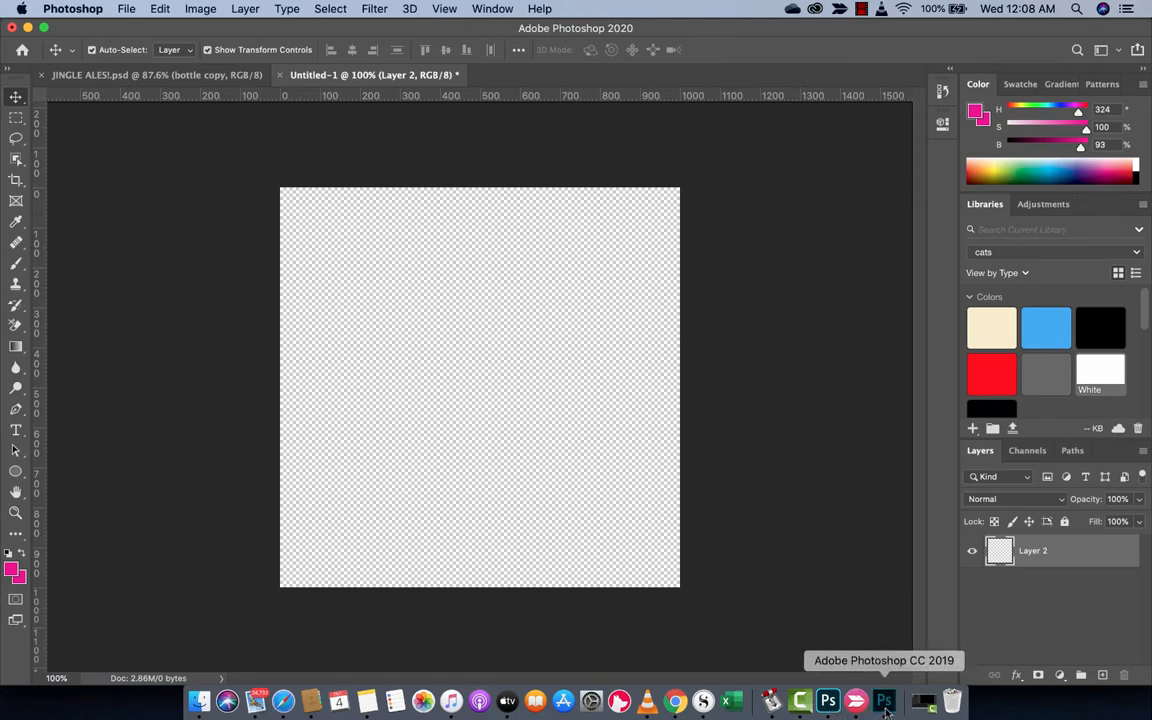
# Switch briefly to Photoshop CC 2019, return to 2020, and show the Patterns panel.
pyautogui.click(491, 8)
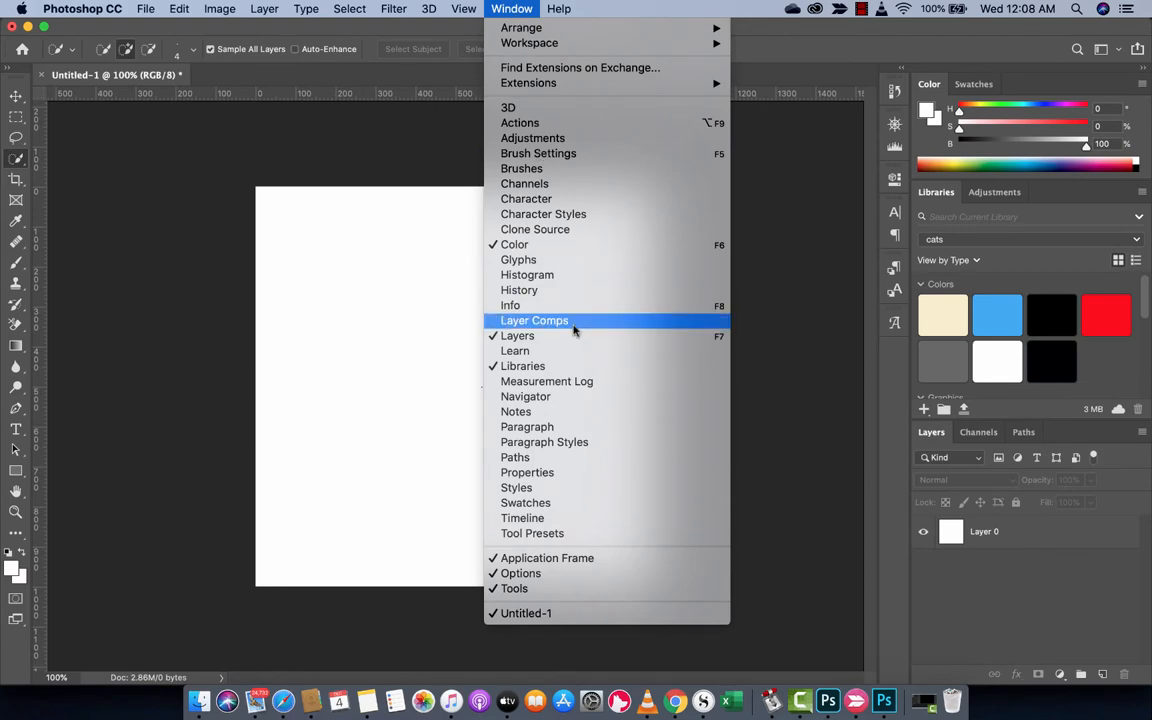
pyautogui.moveTo(515, 457)
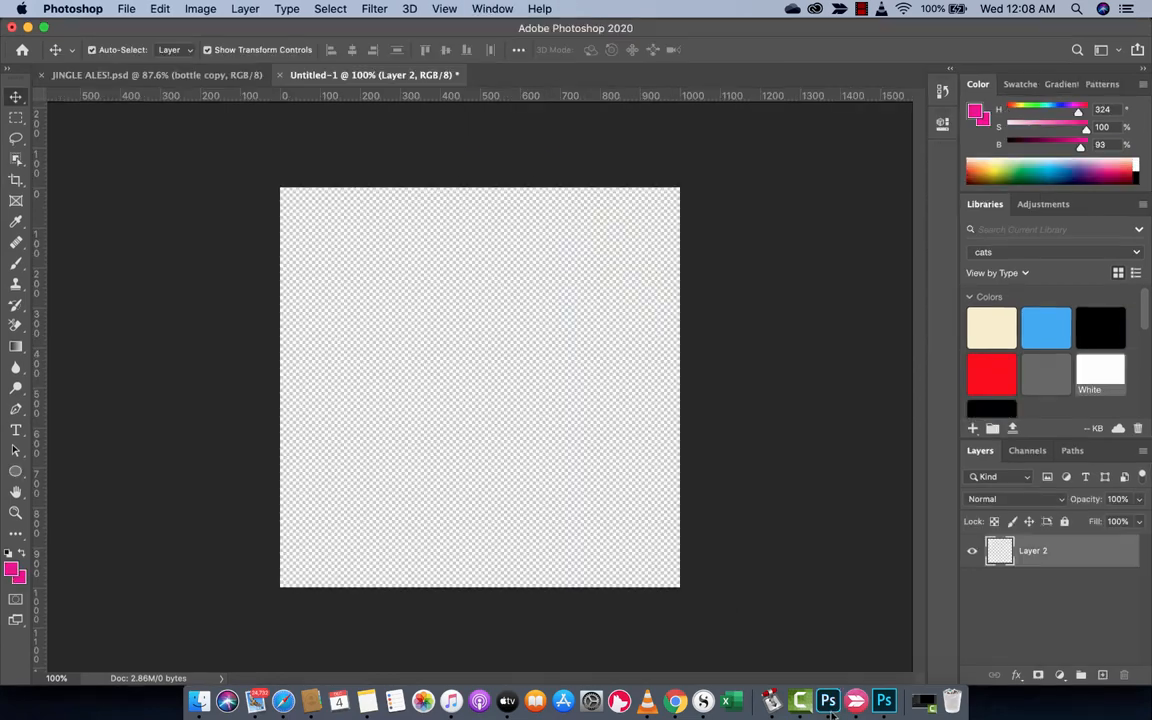
pyautogui.click(491, 8)
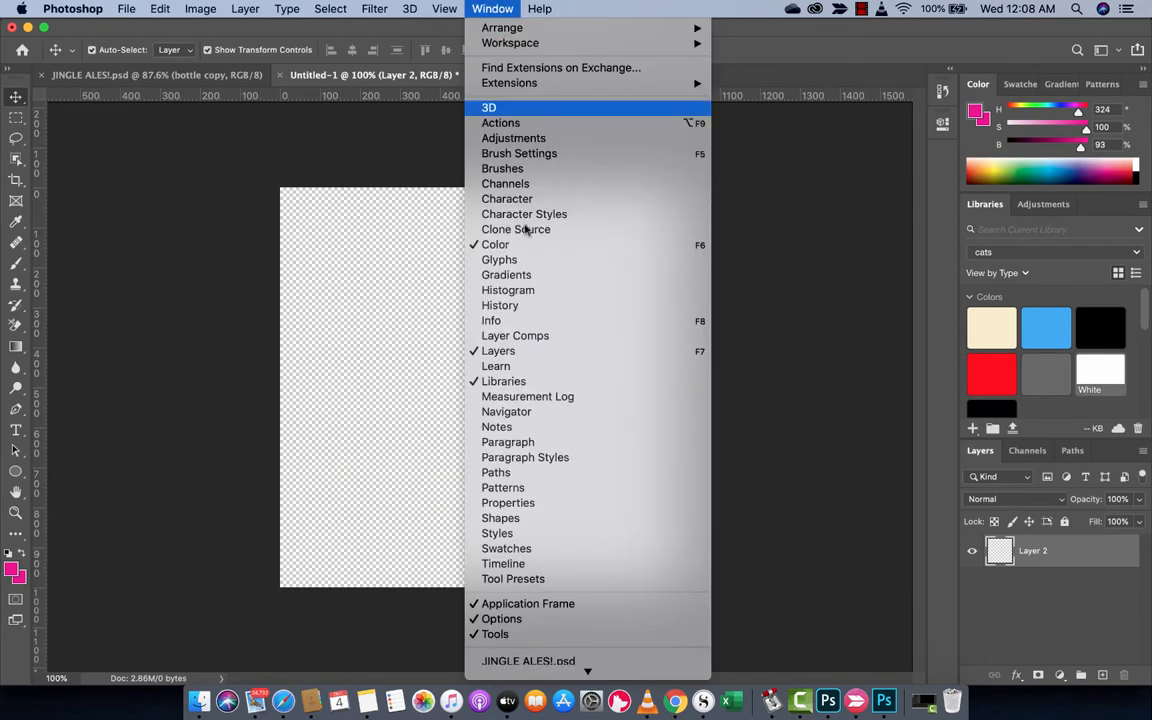
pyautogui.moveTo(503, 487)
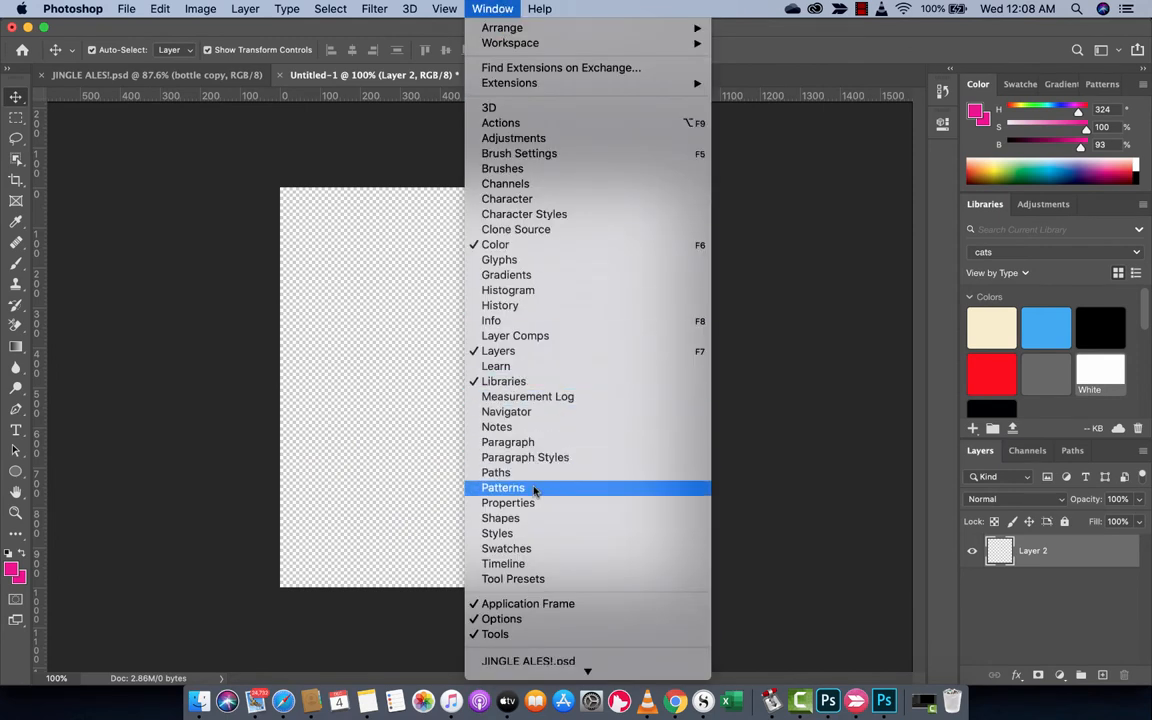
pyautogui.click(503, 487)
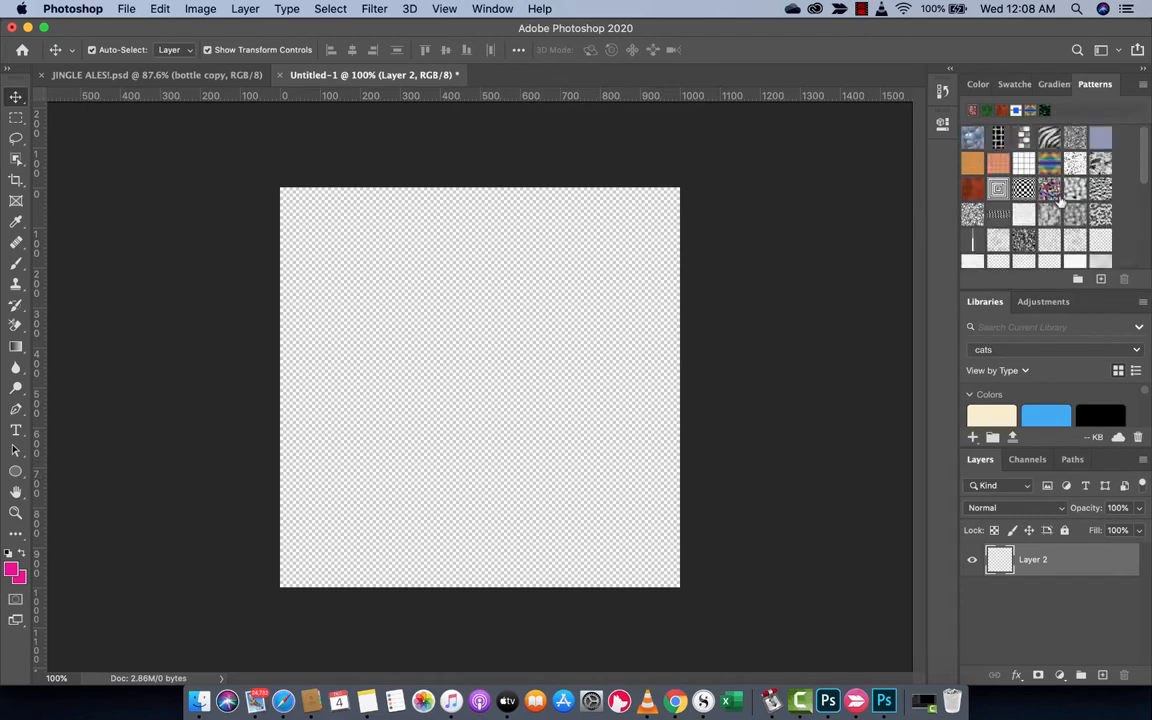
pyautogui.moveTo(1095, 87)
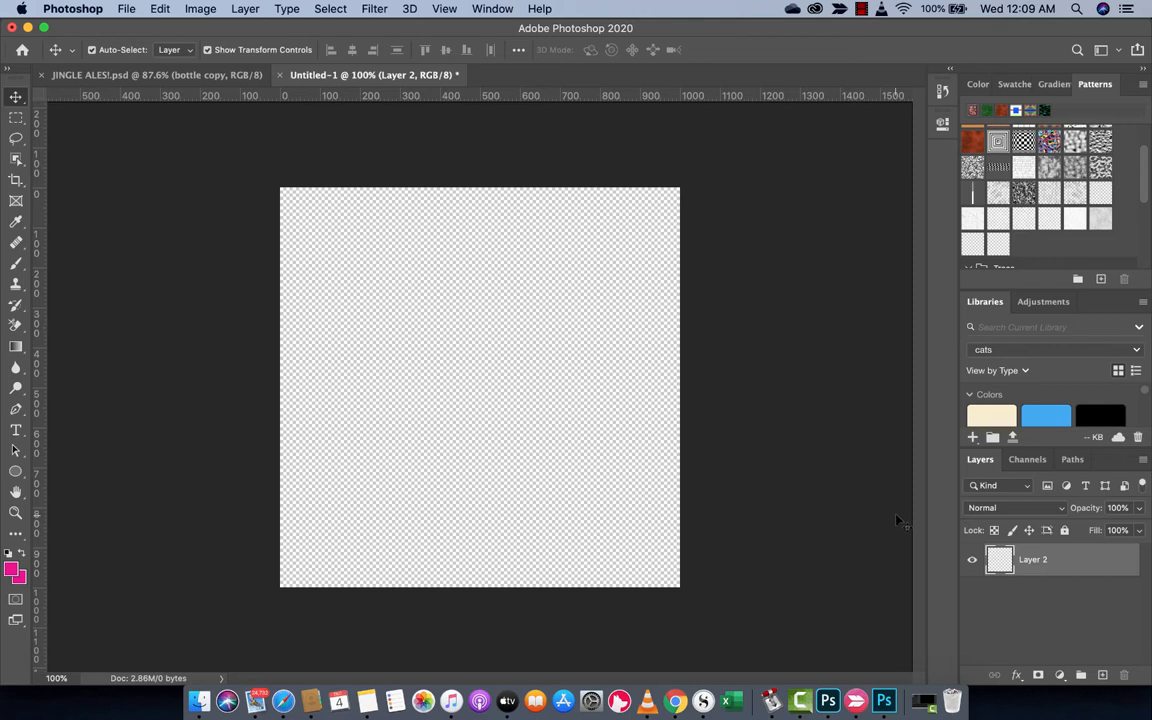
pyautogui.scroll(-3)
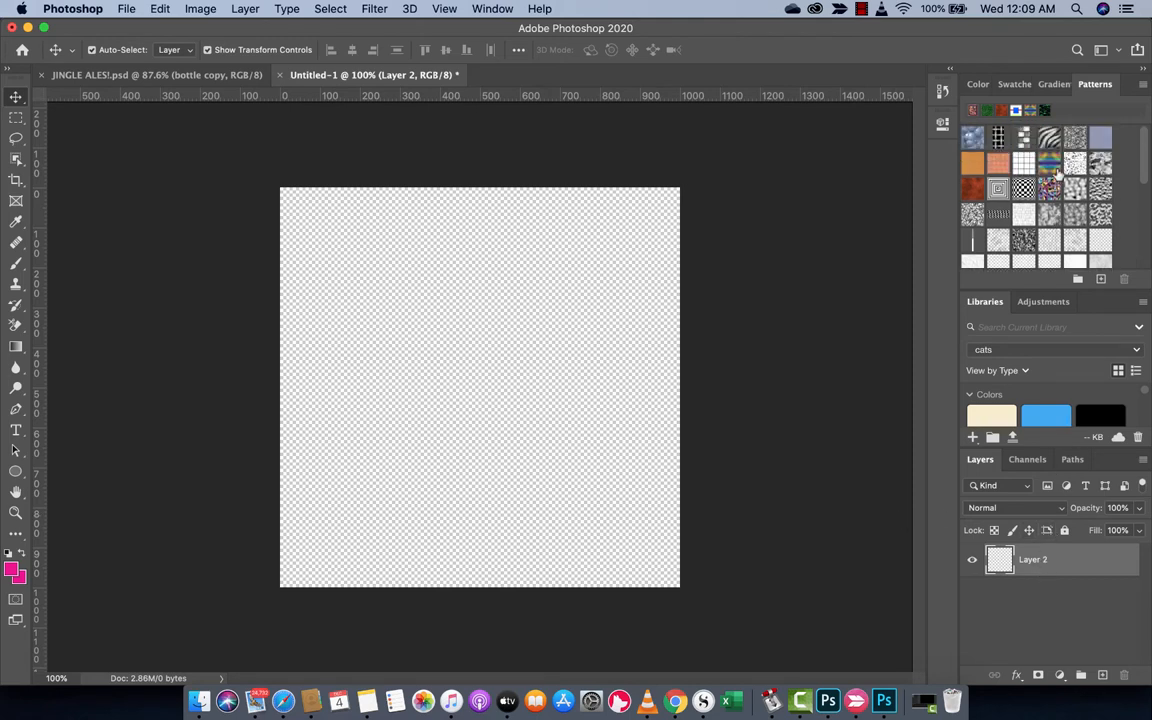
pyautogui.moveTo(975, 140)
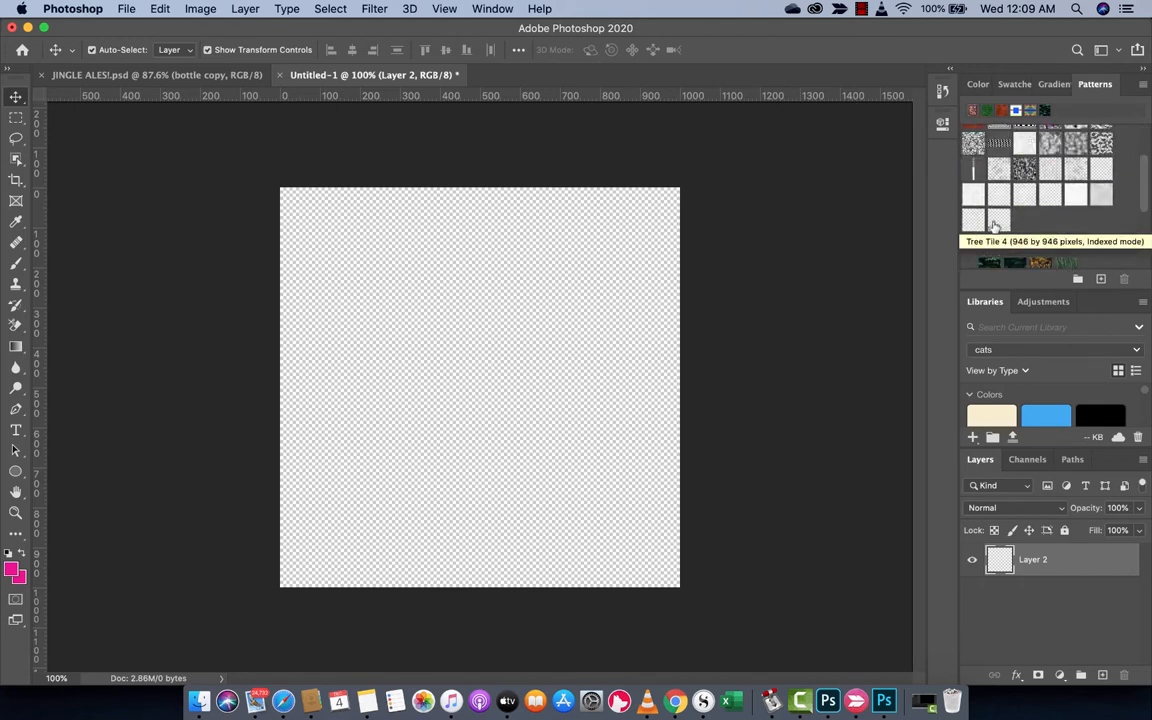
pyautogui.click(974, 189)
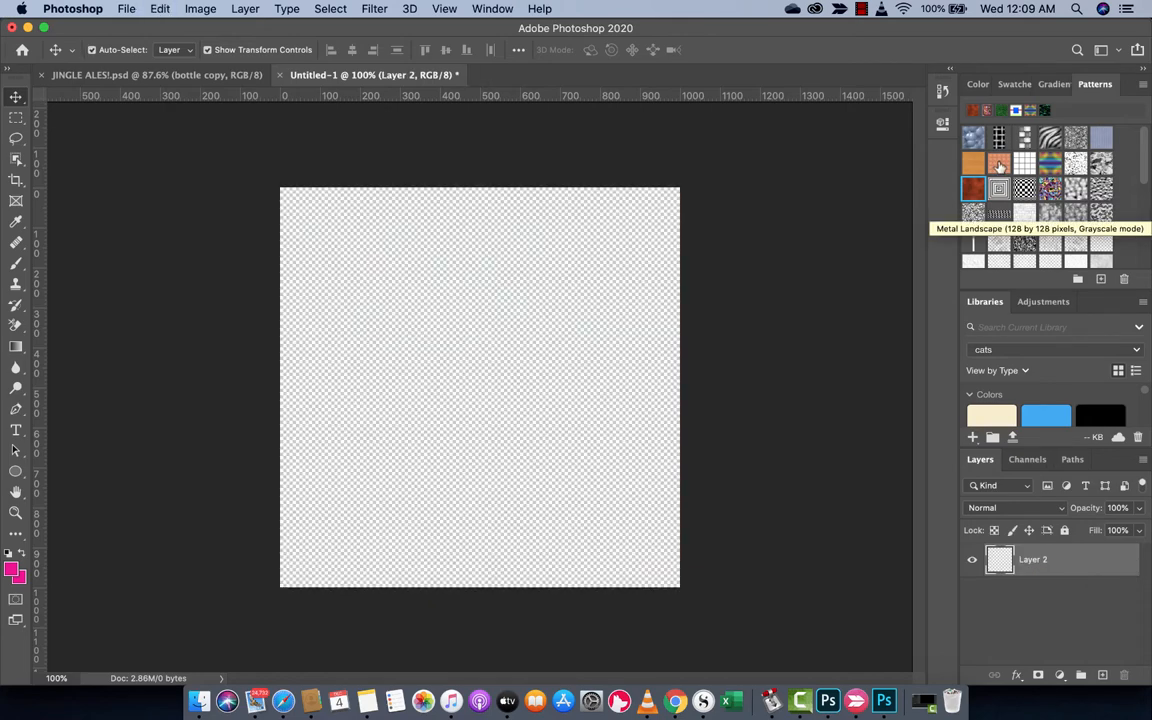
pyautogui.scroll(-3)
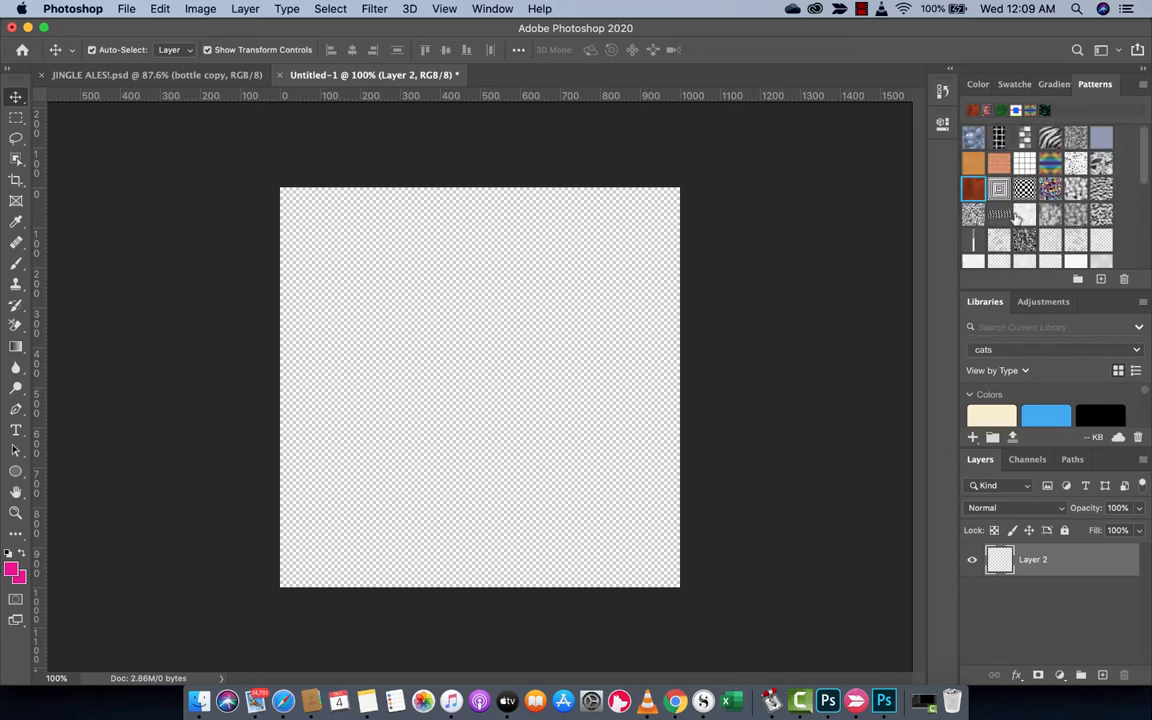
pyautogui.scroll(-3)
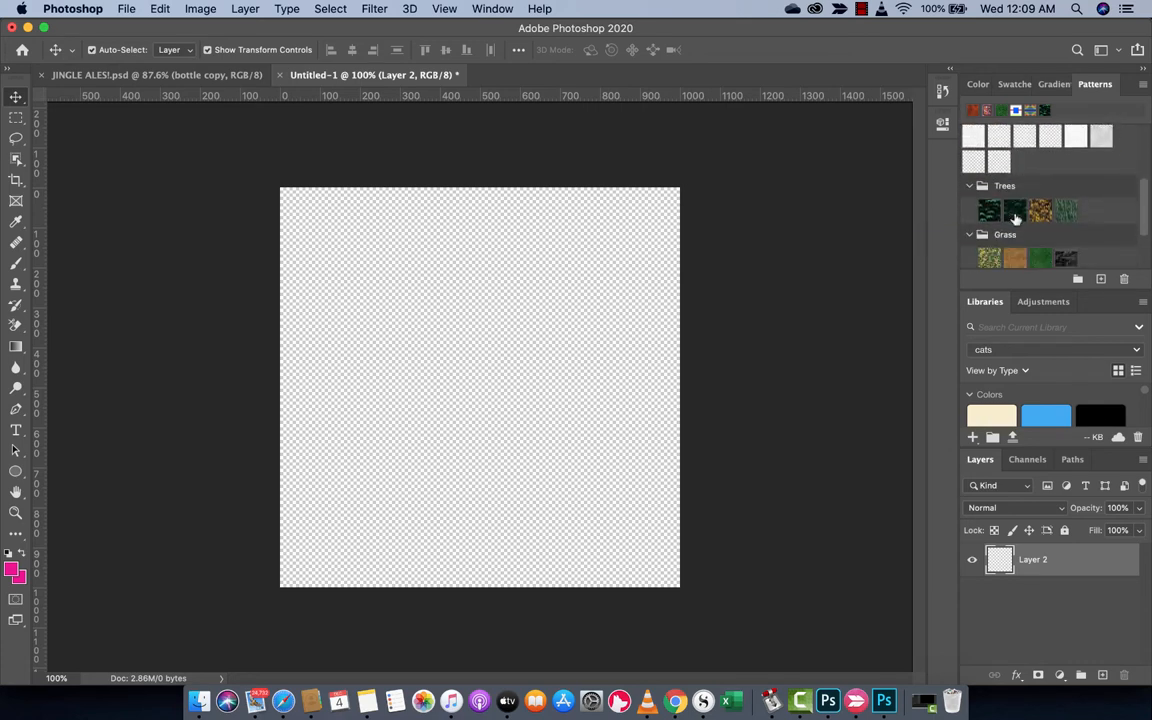
pyautogui.scroll(-3)
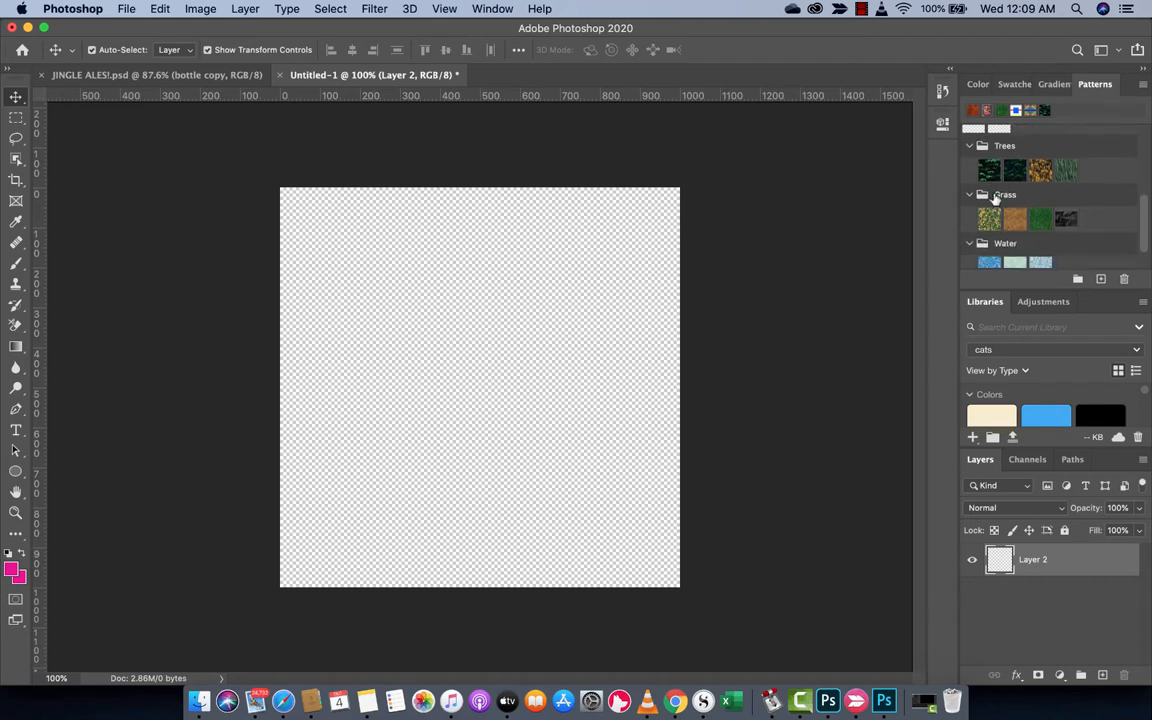
pyautogui.scroll(-3)
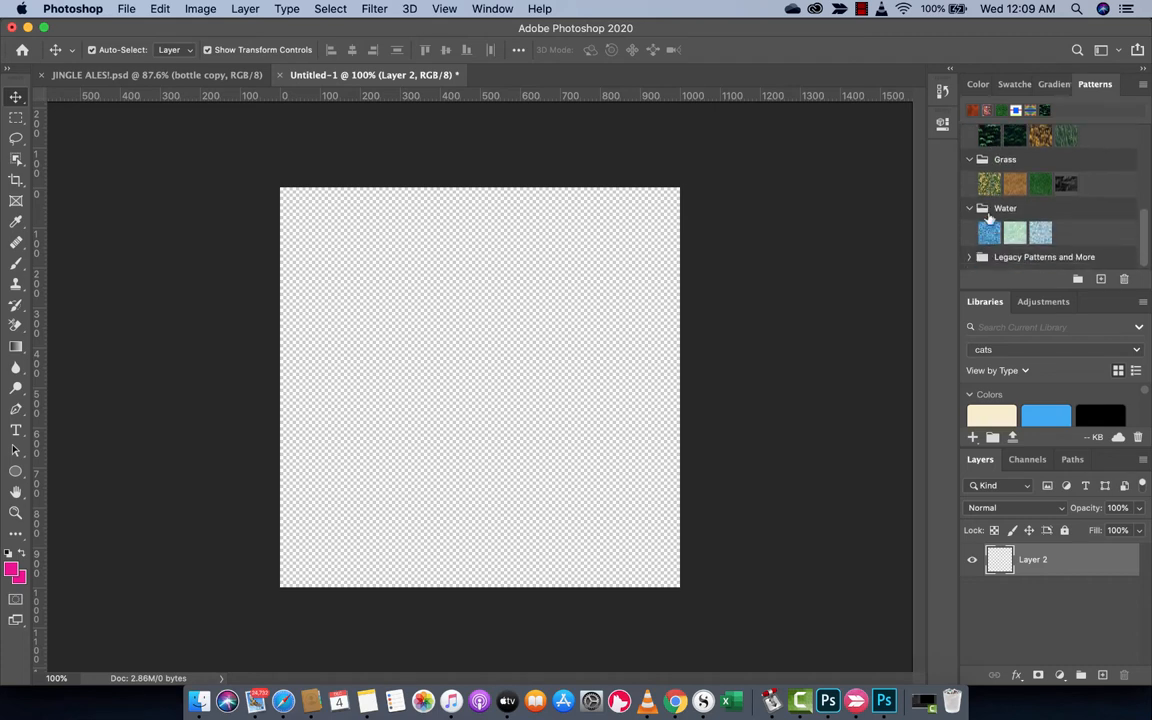
pyautogui.scroll(-3)
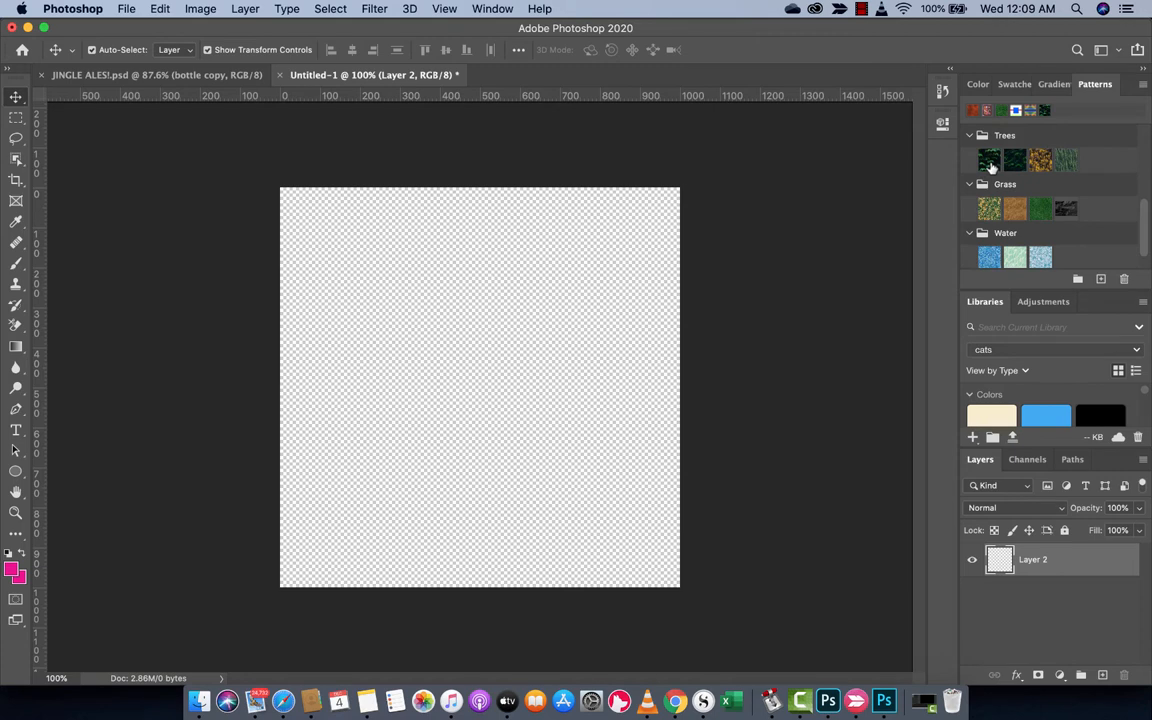
# Drag the first Trees pattern onto the canvas as a Pattern Fill layer.
pyautogui.click(989, 160)
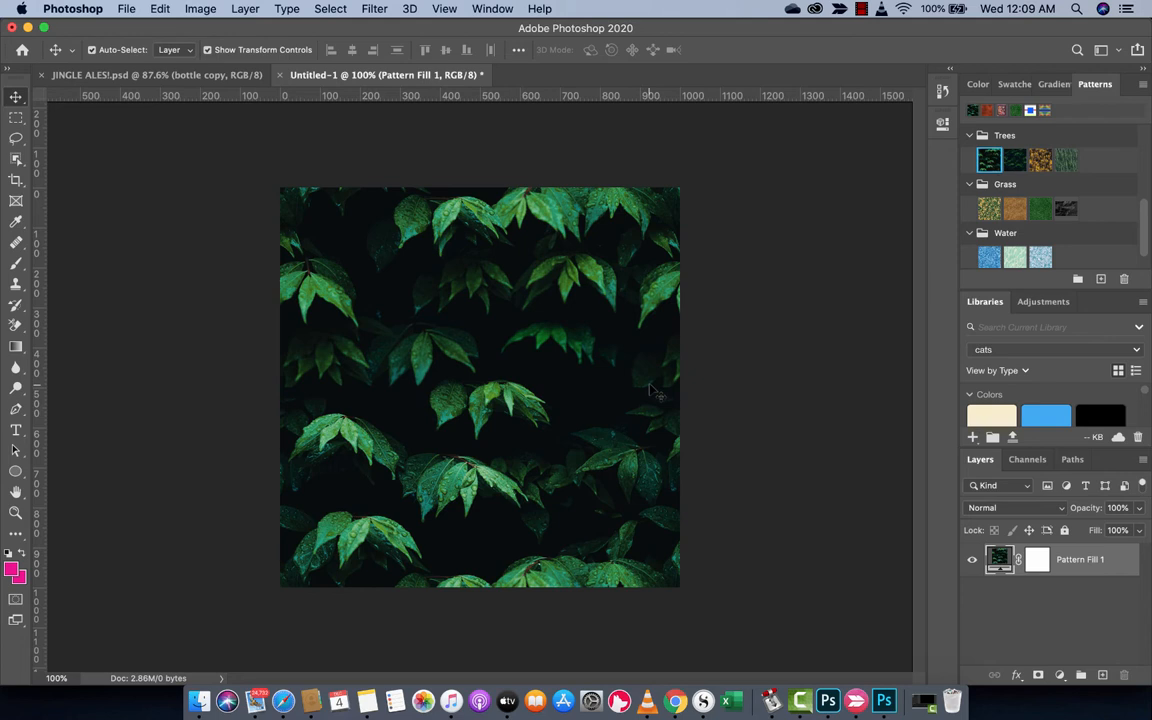
pyautogui.moveTo(790, 497)
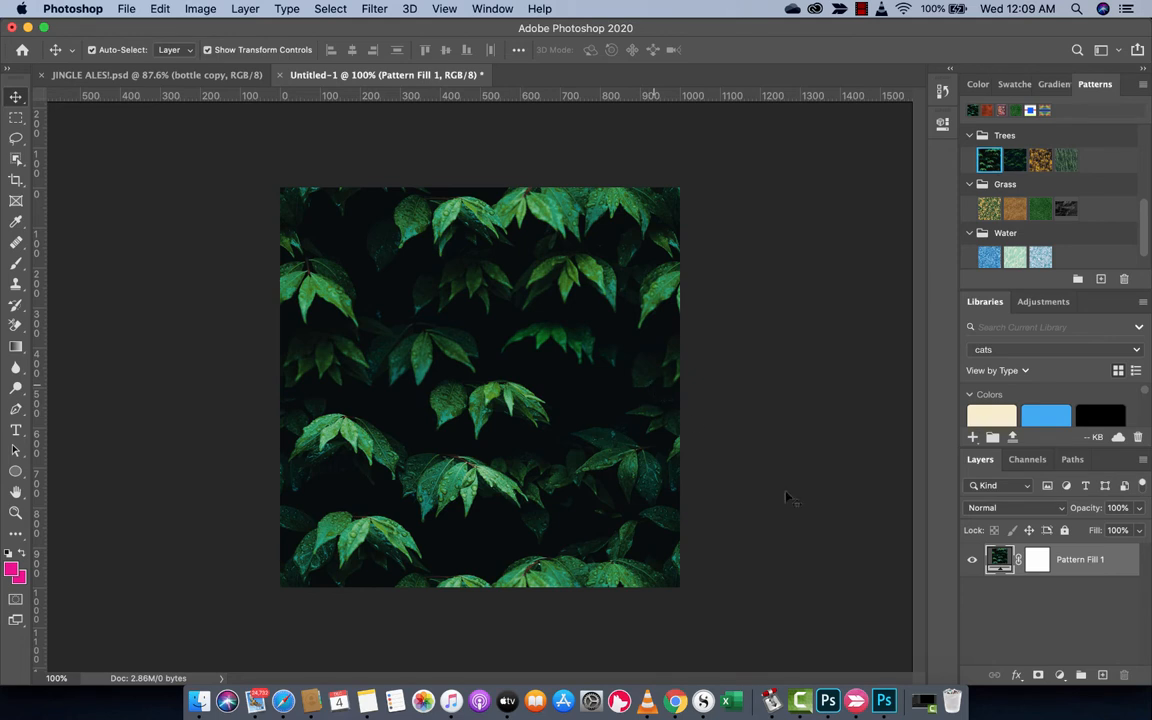
pyautogui.moveTo(1007, 600)
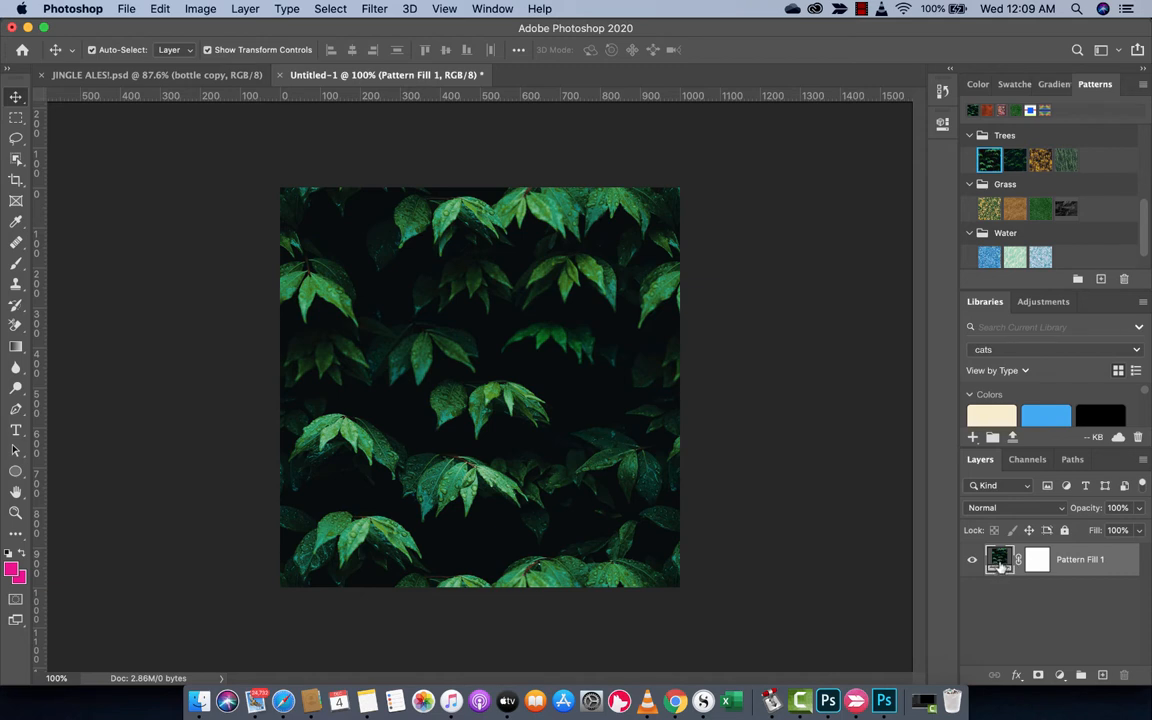
# Change the Pattern Fill 1 layer's scale (entering 111) so leaves tile smaller.
pyautogui.doubleClick(999, 559)
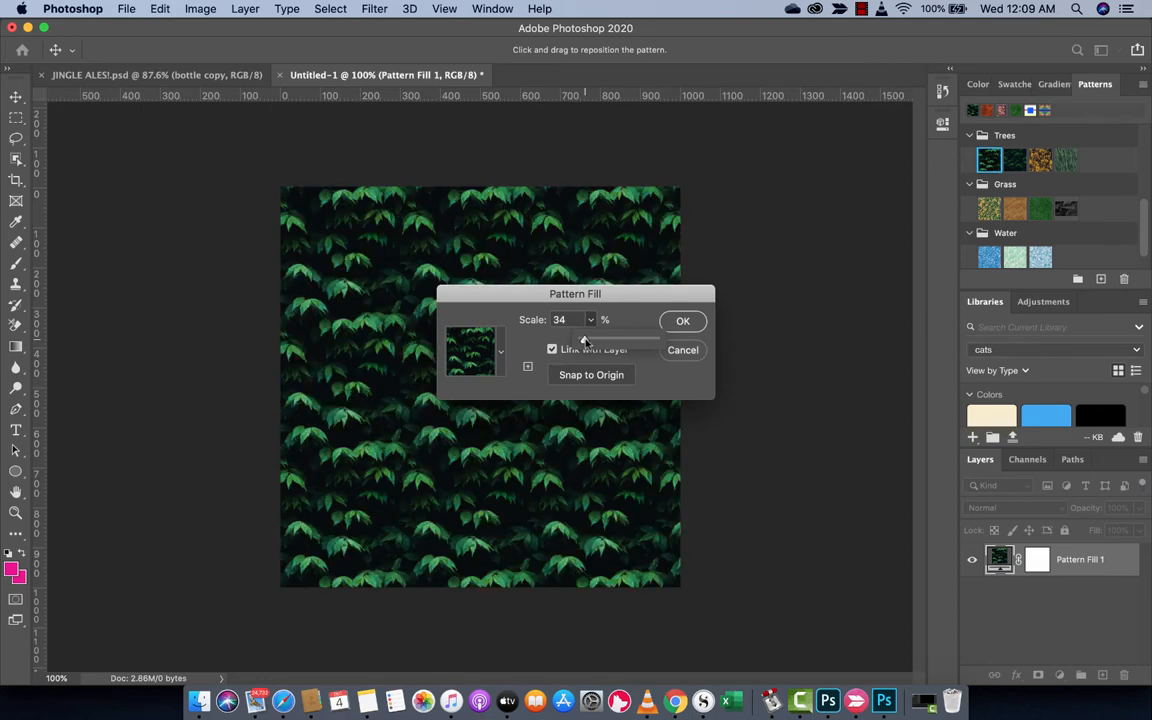
pyautogui.write('111')
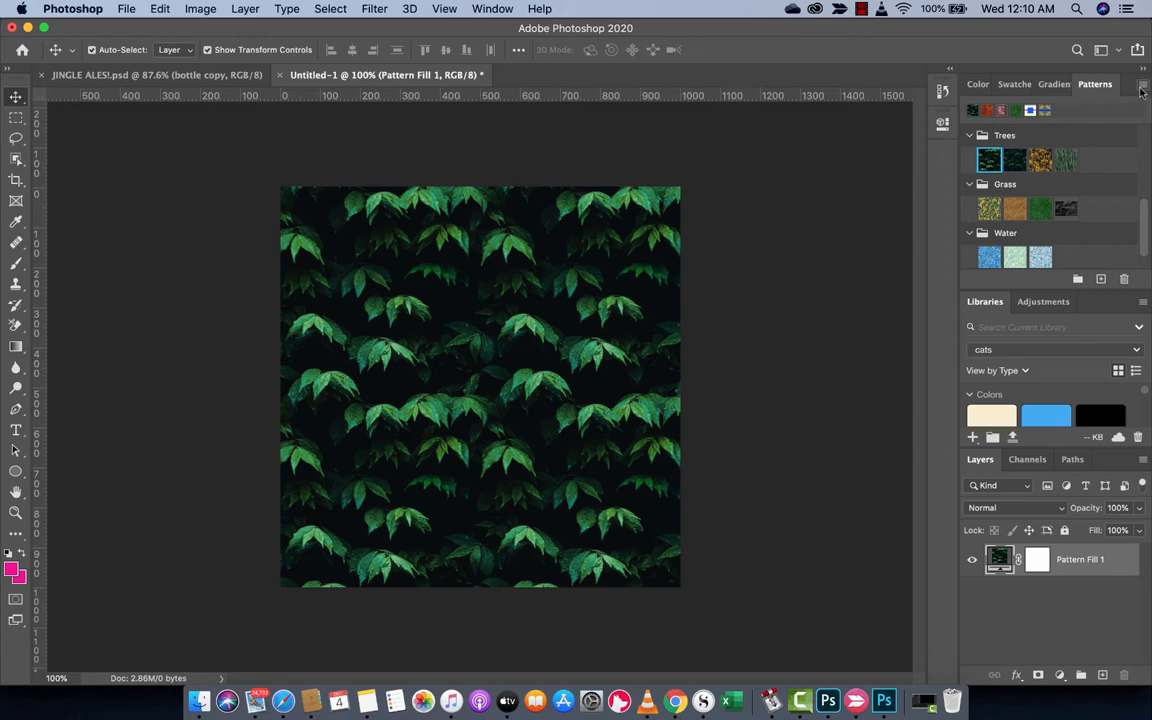
# Add Legacy Patterns and More from the Patterns panel menu, cancelling the Load dialog.
pyautogui.click(1142, 90)
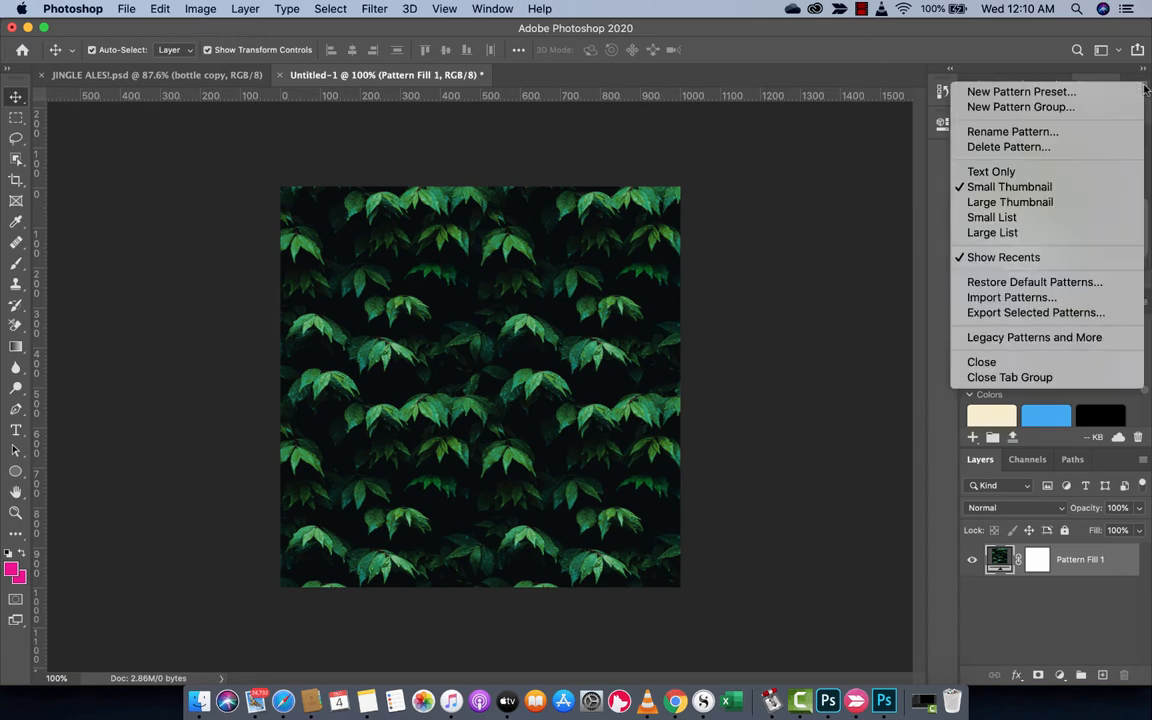
pyautogui.moveTo(1003, 257)
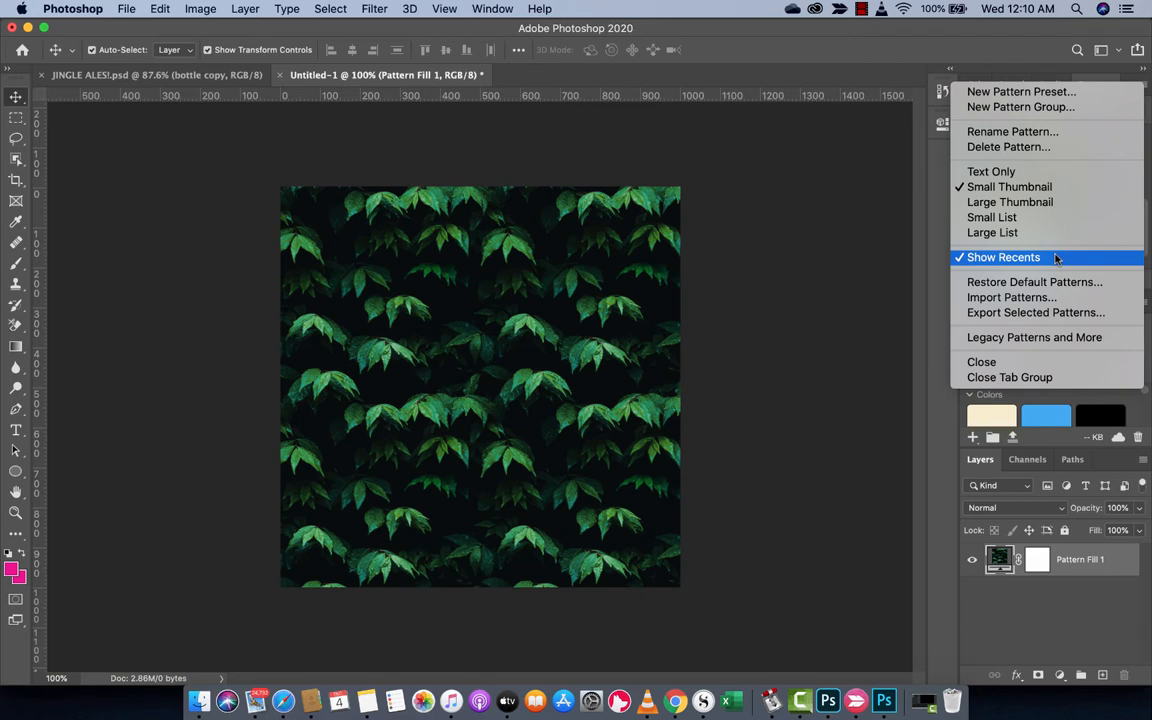
pyautogui.moveTo(1034, 281)
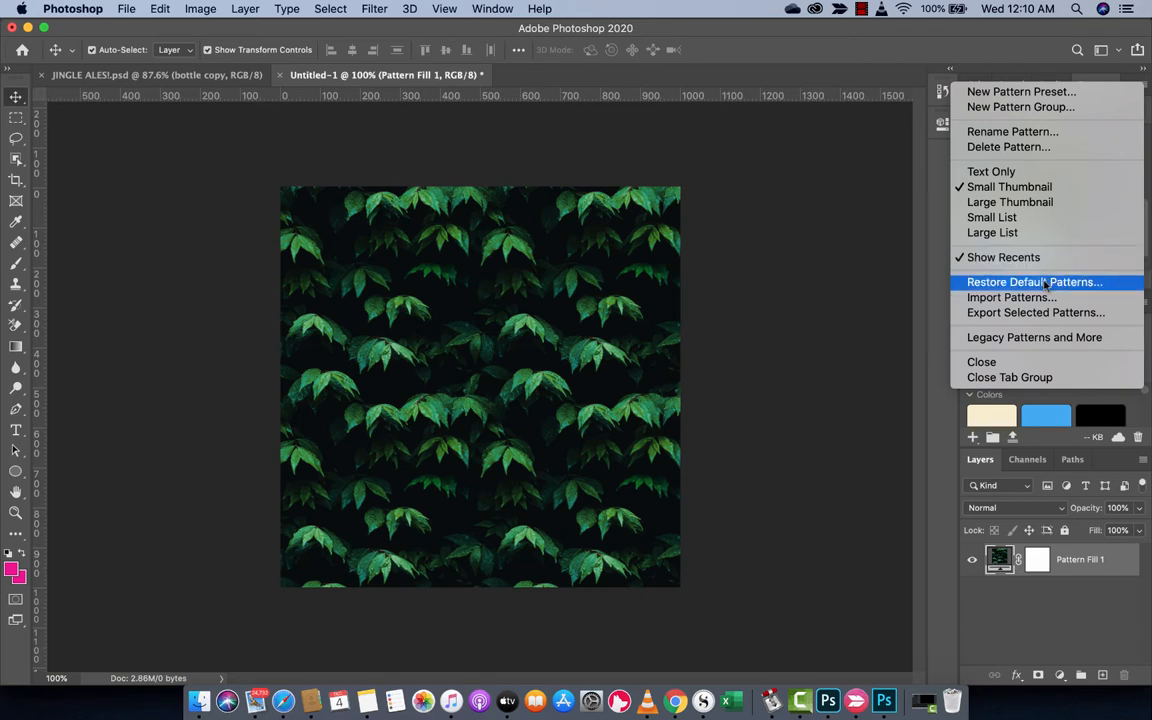
pyautogui.moveTo(1035, 312)
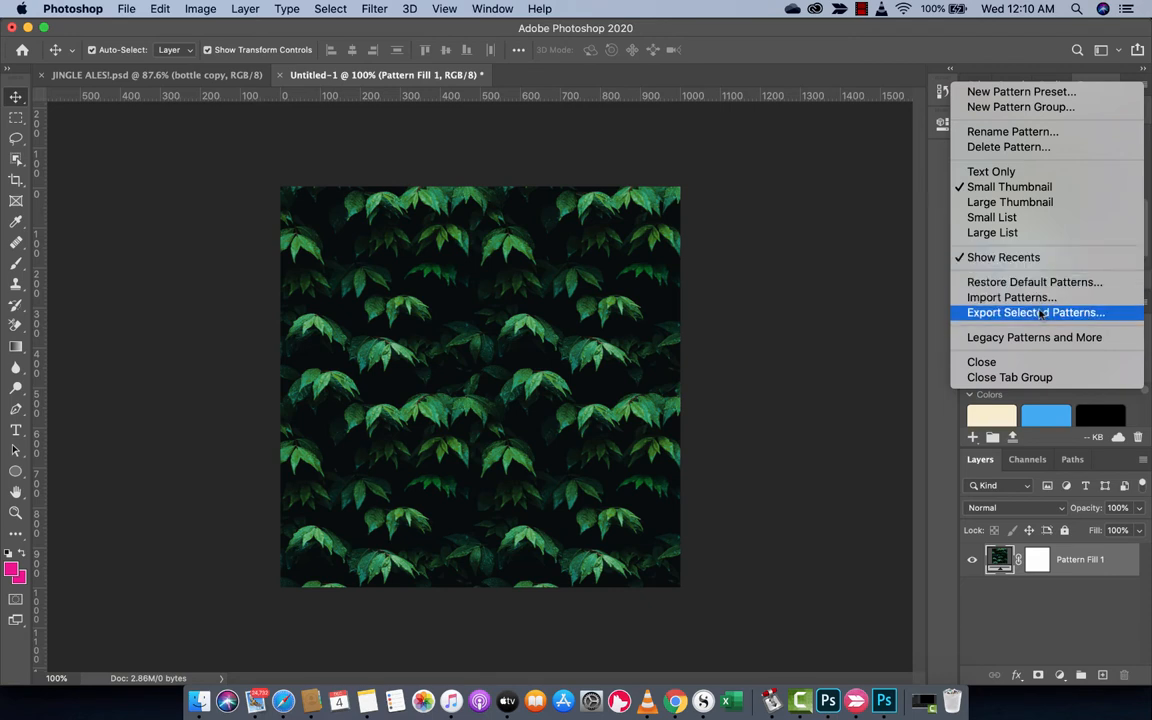
pyautogui.moveTo(1034, 337)
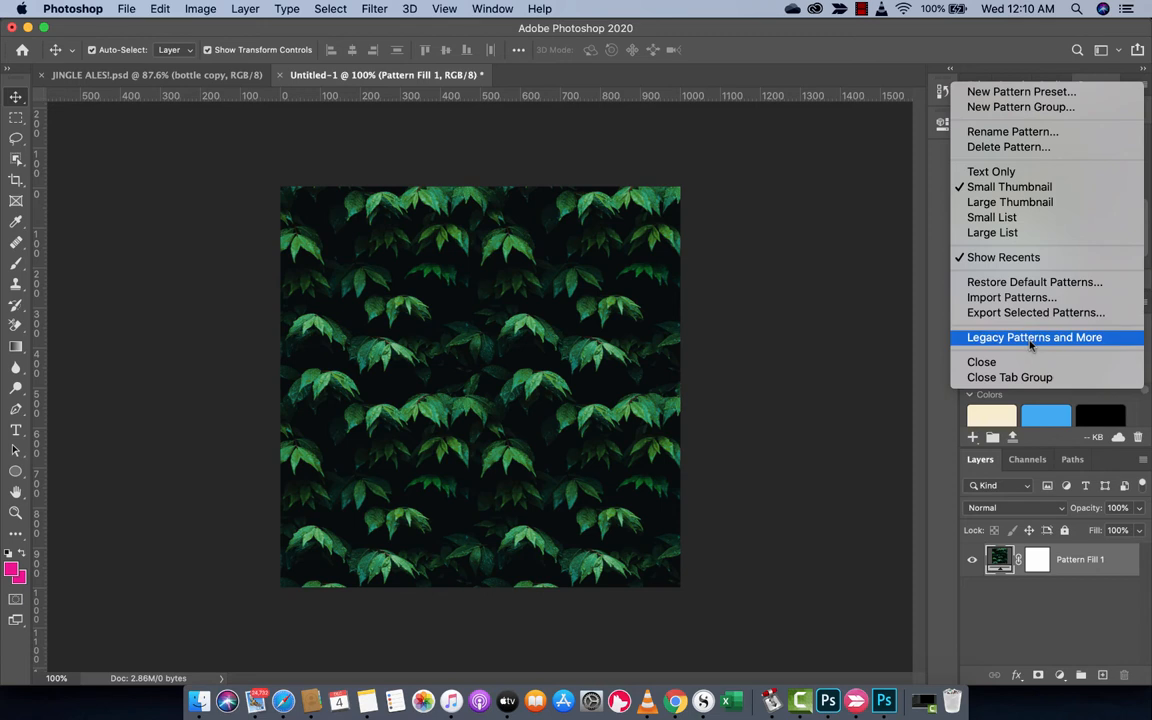
pyautogui.moveTo(1034, 281)
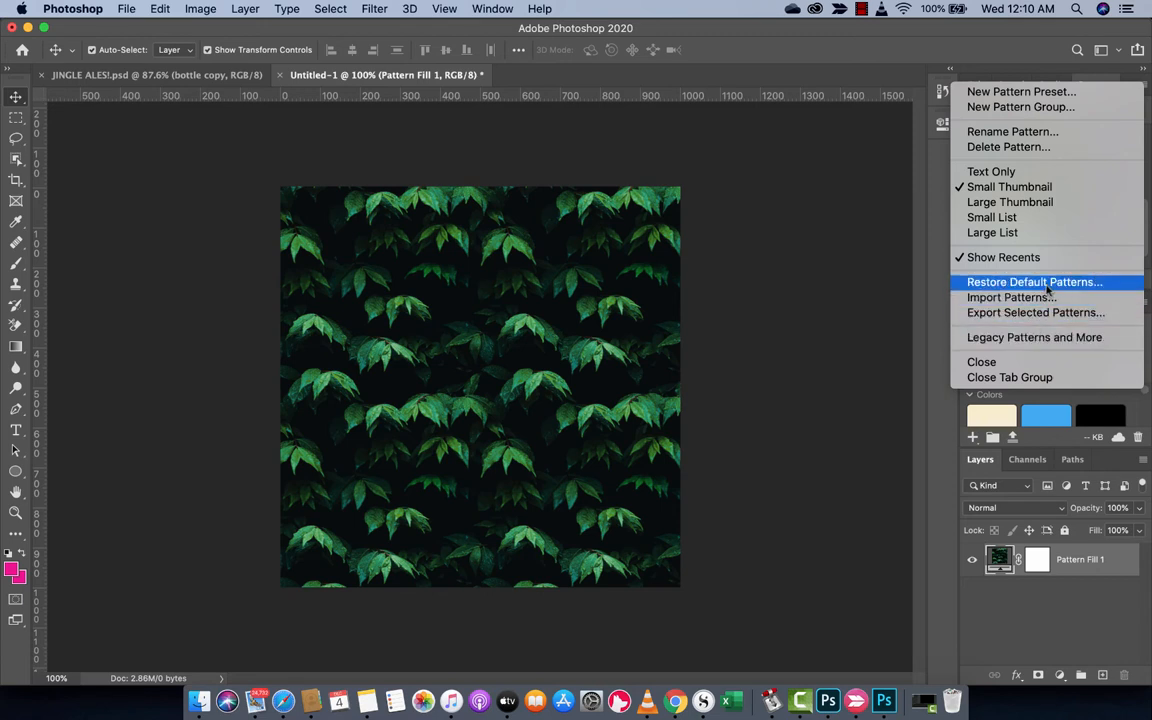
pyautogui.moveTo(1007, 297)
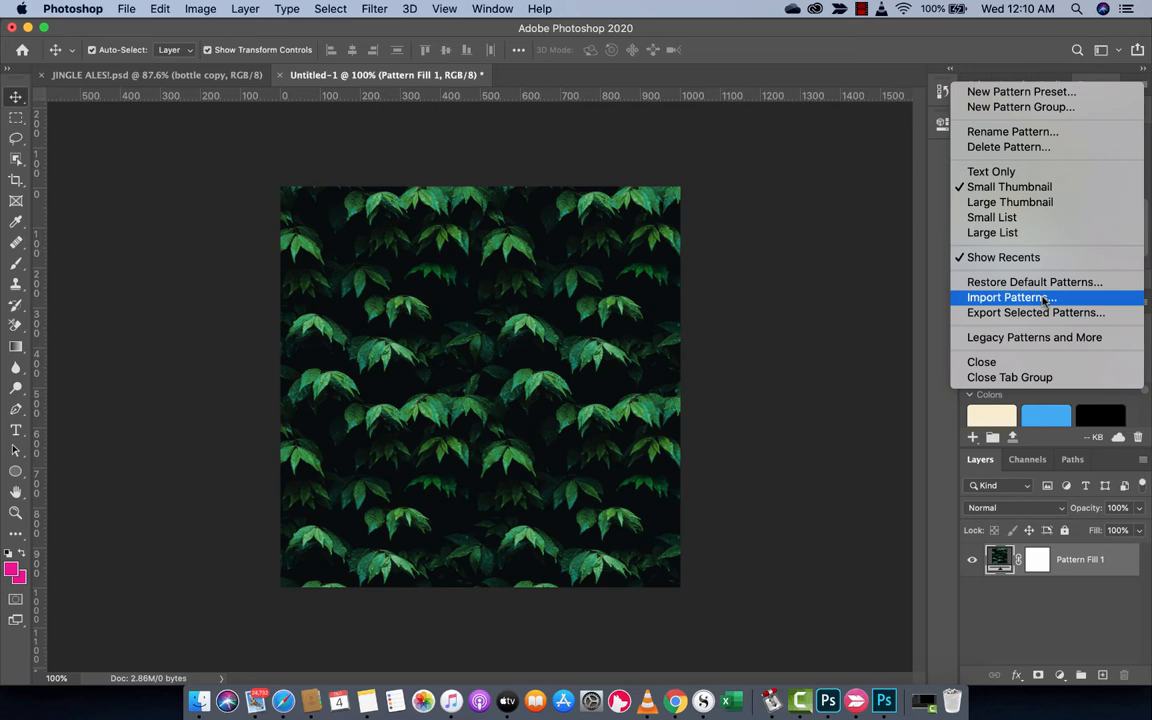
pyautogui.moveTo(1034, 282)
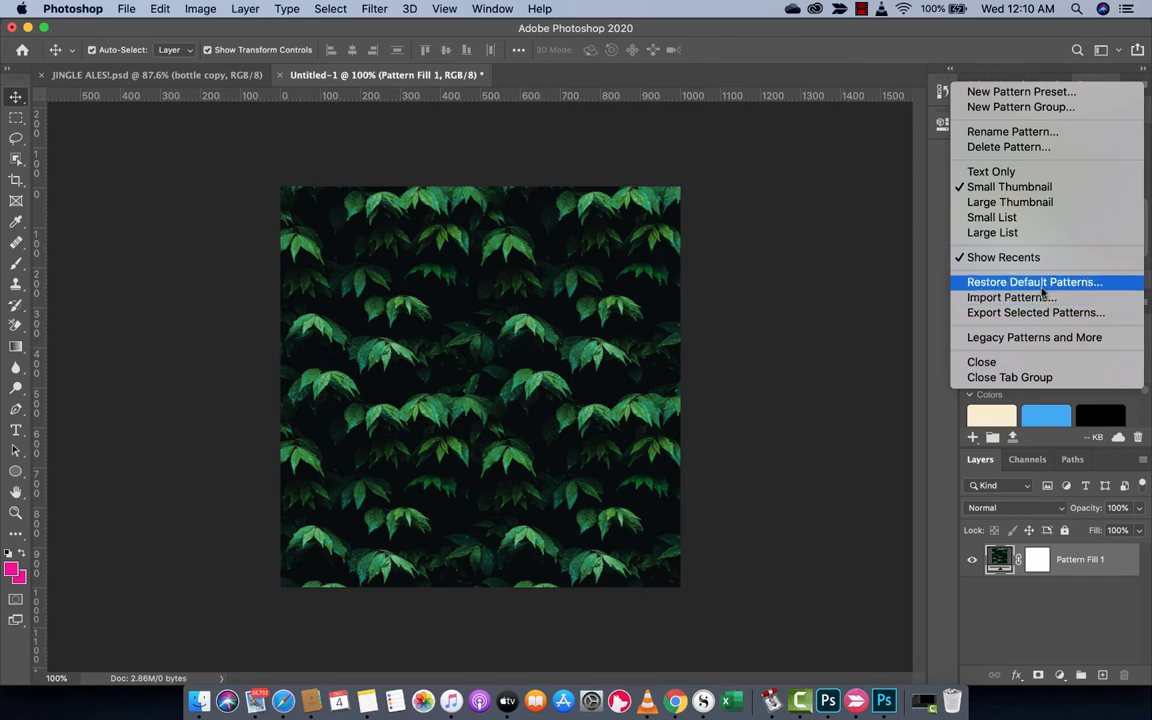
pyautogui.moveTo(1035, 312)
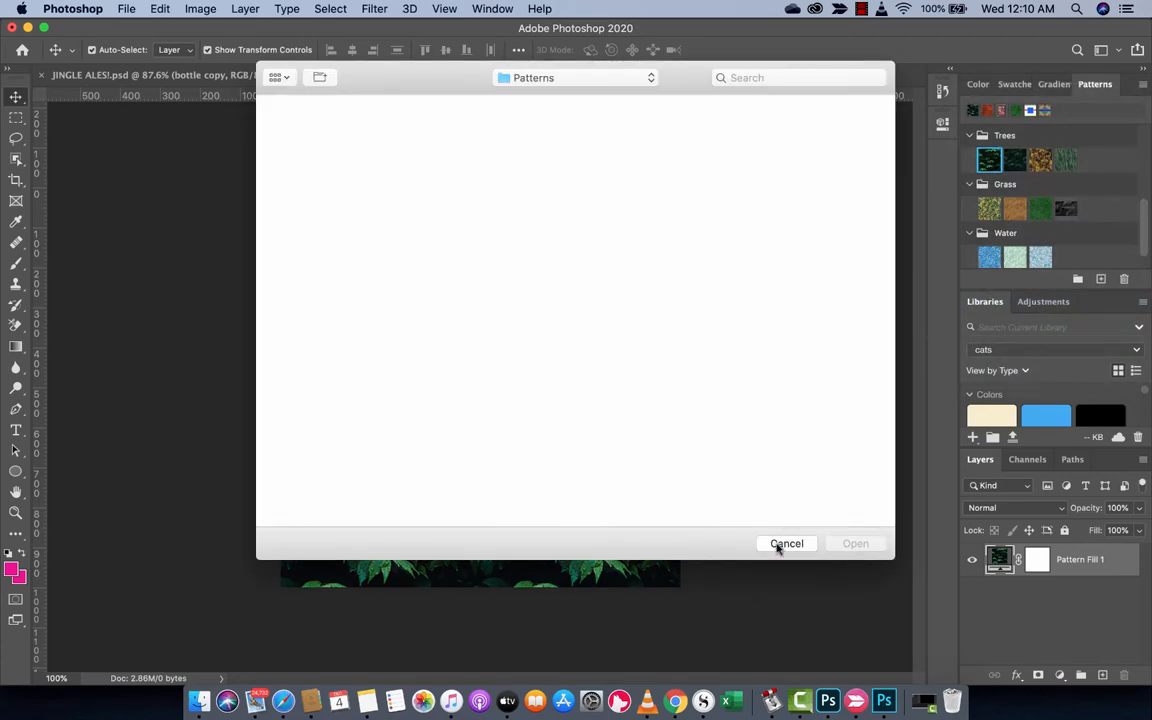
pyautogui.click(787, 543)
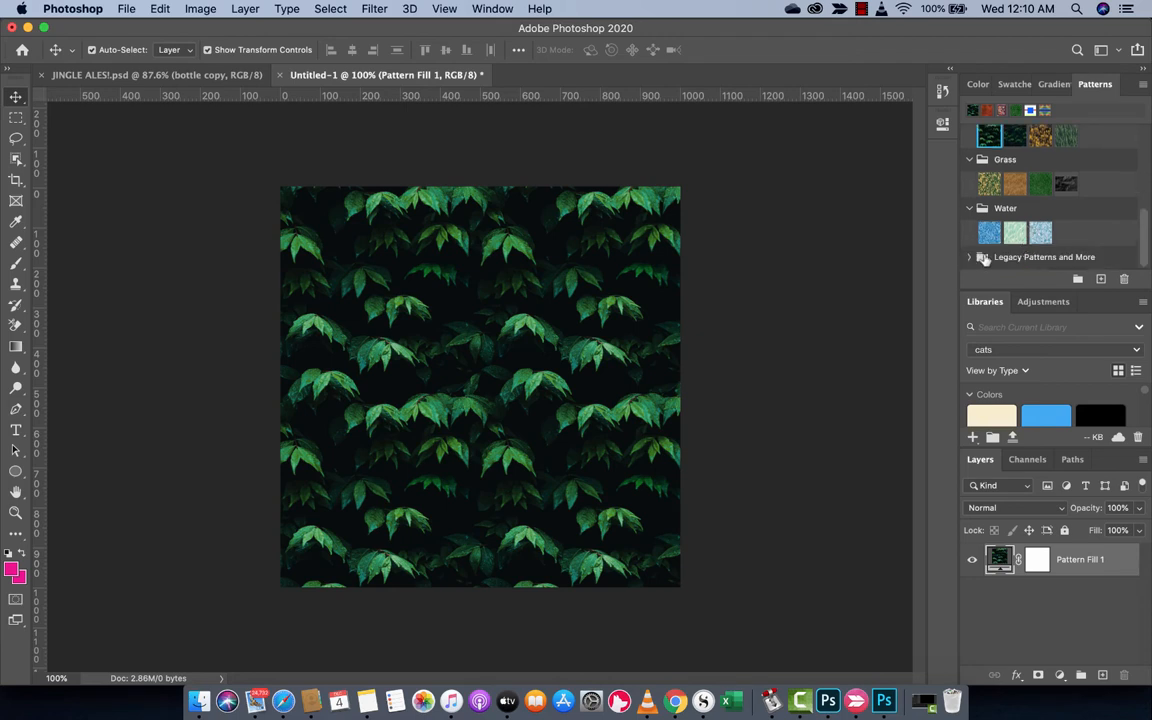
# Apply the first wood-plank swatch from Legacy Patterns and More > 2019 Patterns > Wood to Pattern Fill 1.
pyautogui.click(969, 257)
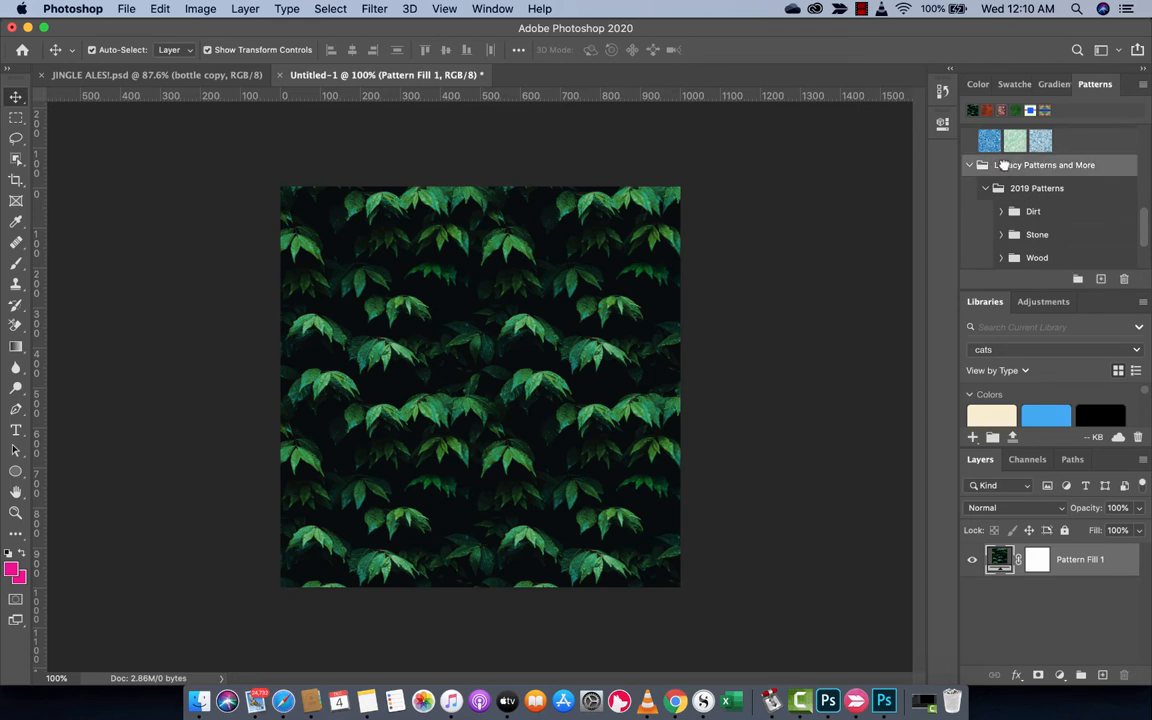
pyautogui.scroll(-3)
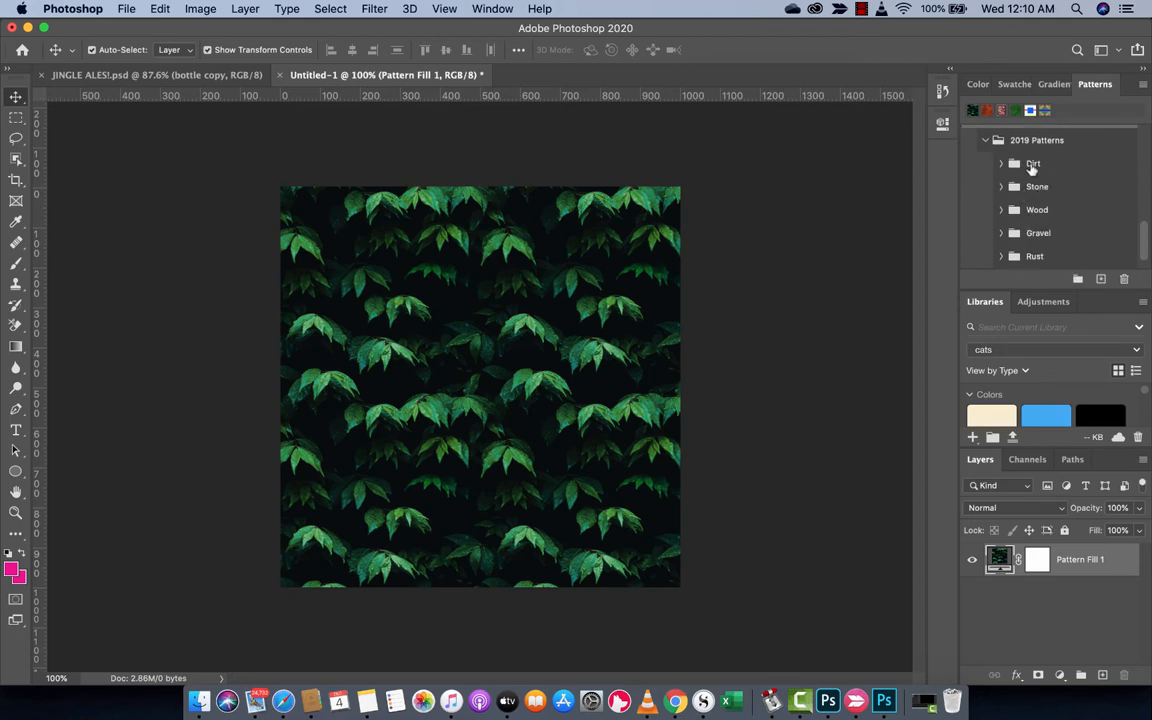
pyautogui.moveTo(1014, 196)
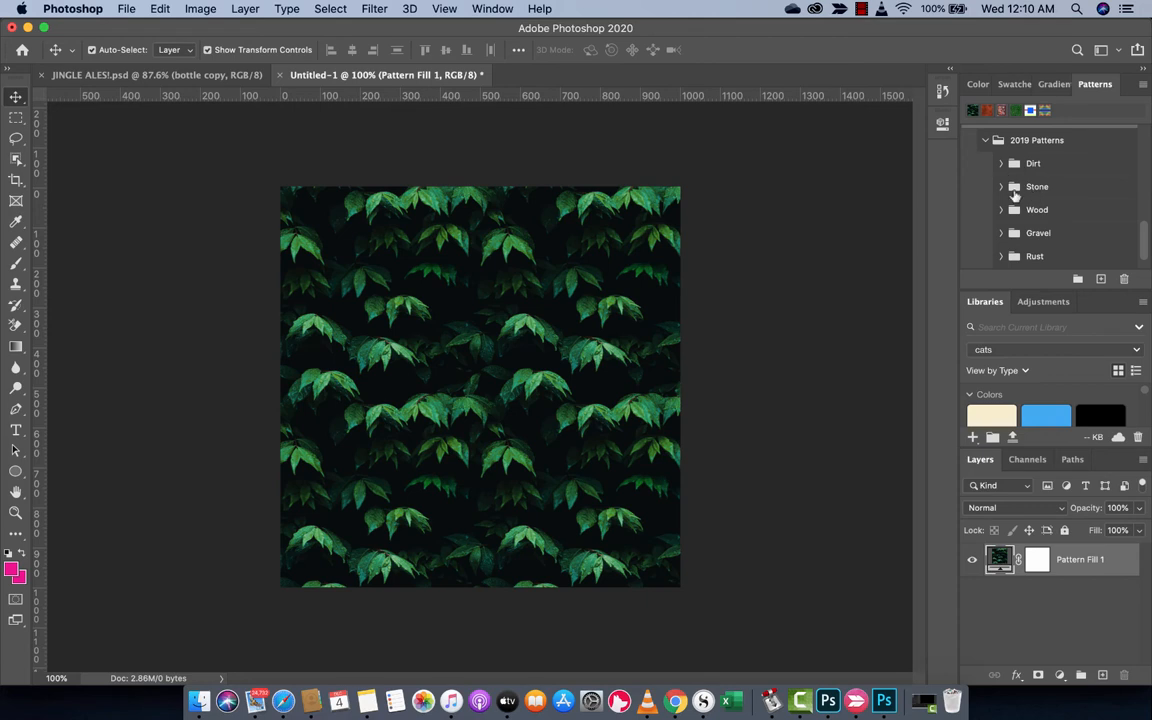
pyautogui.click(1001, 209)
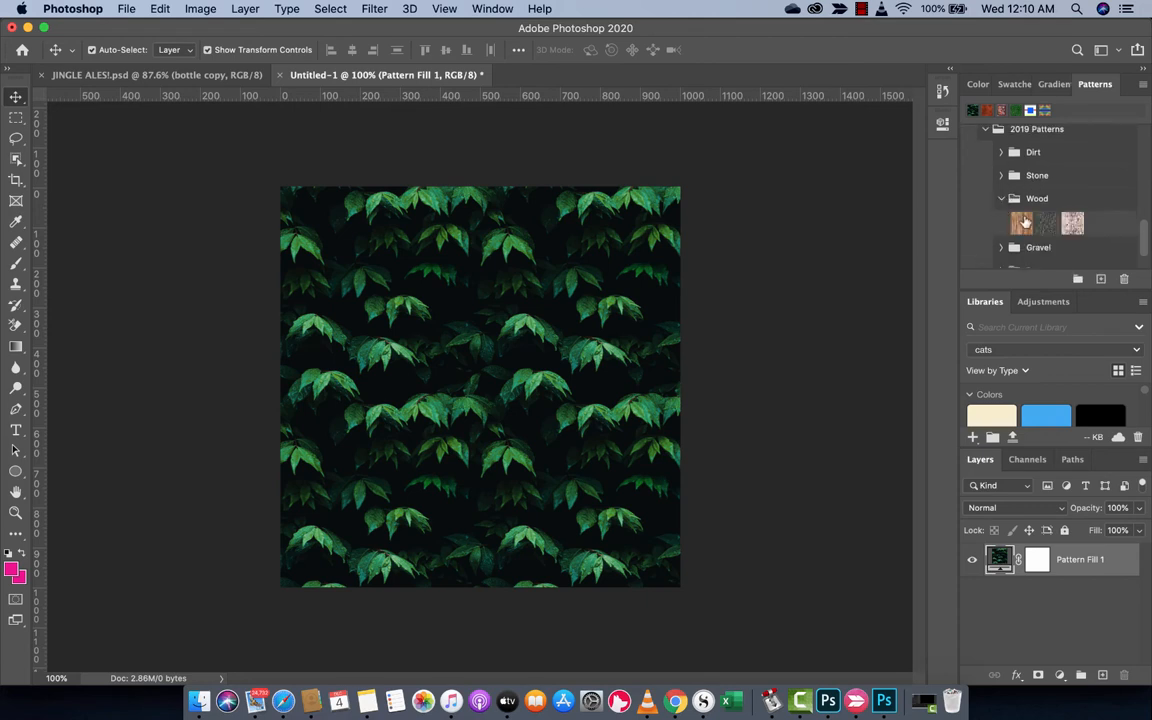
pyautogui.scroll(-3)
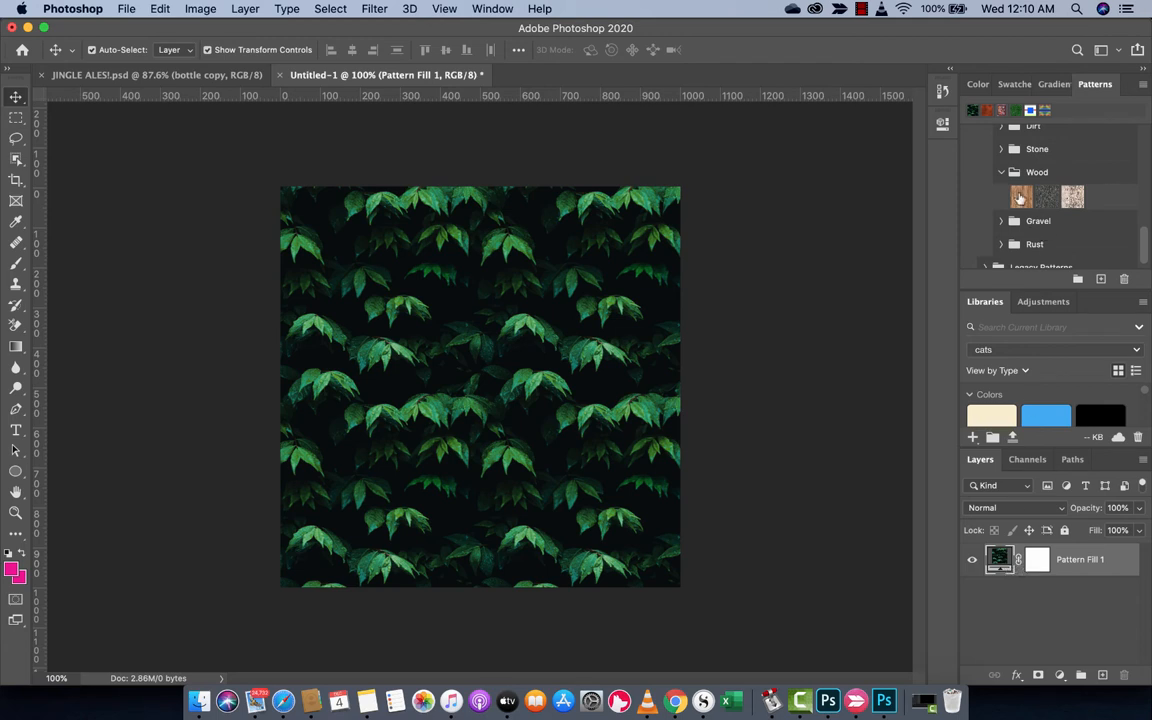
pyautogui.click(1020, 196)
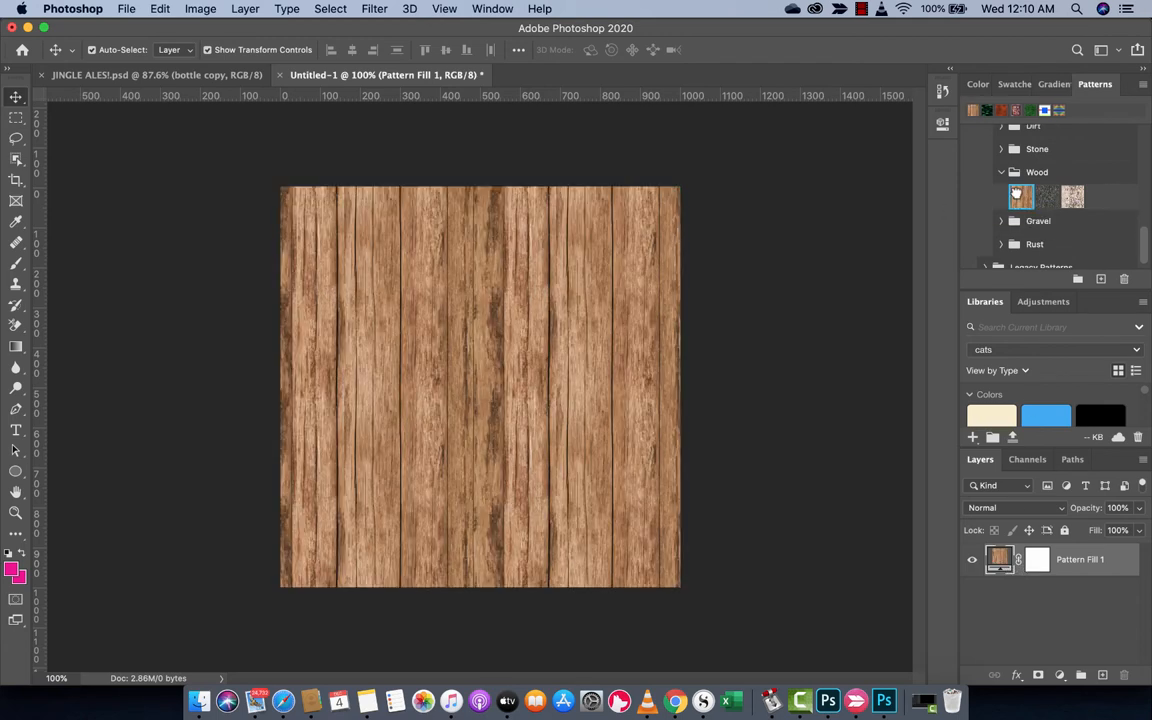
pyautogui.click(1021, 196)
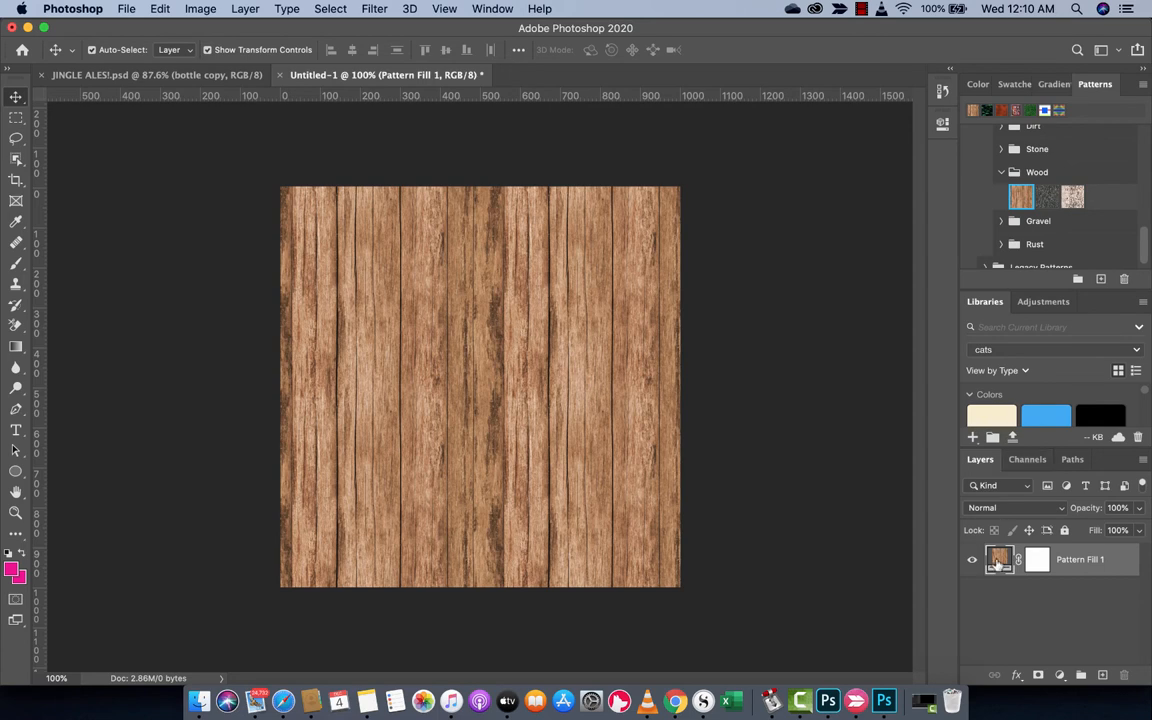
pyautogui.doubleClick(1000, 559)
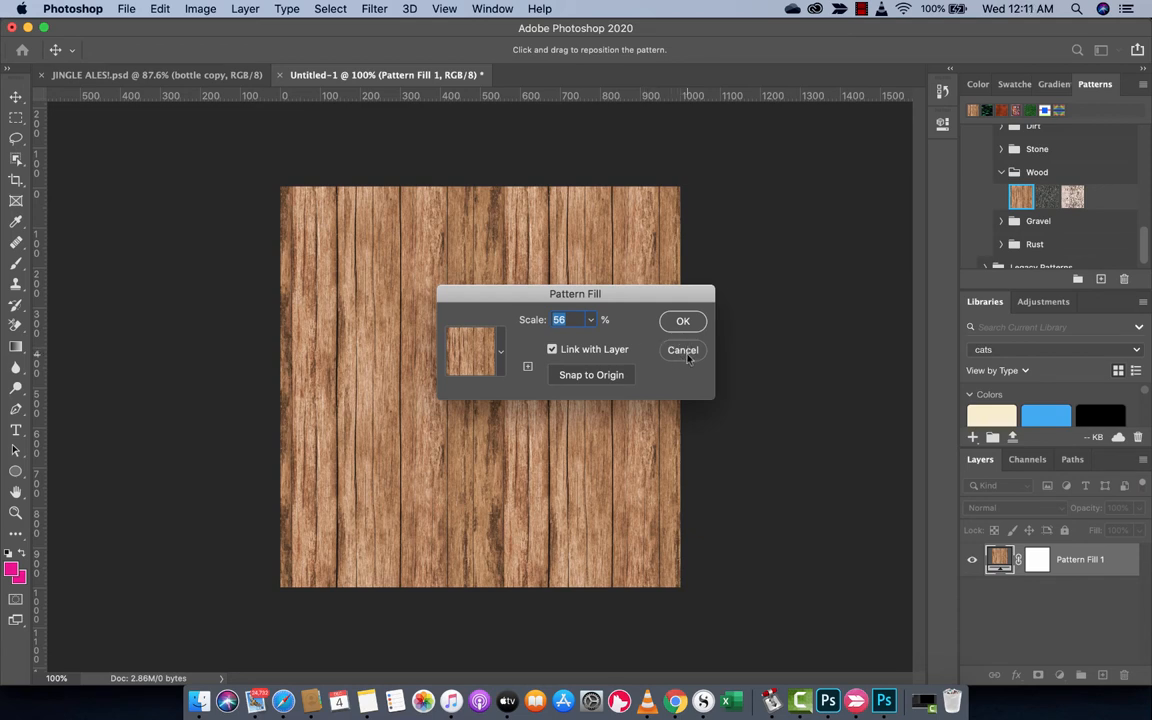
pyautogui.click(683, 350)
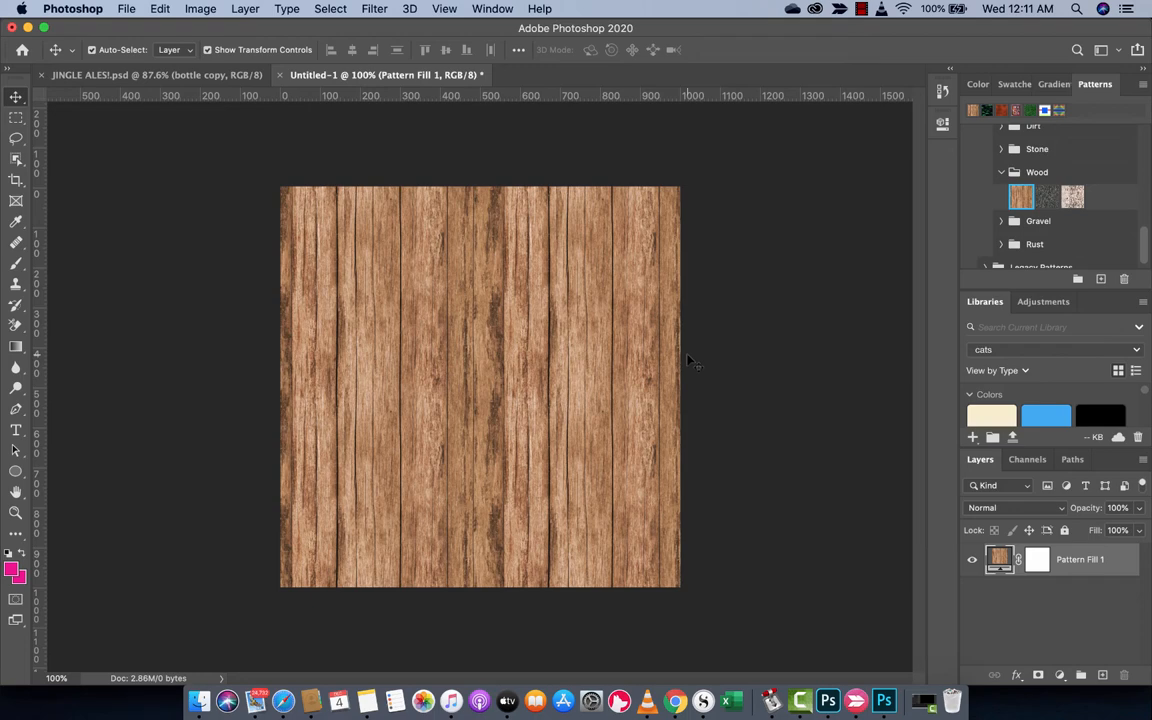
pyautogui.moveTo(688, 362)
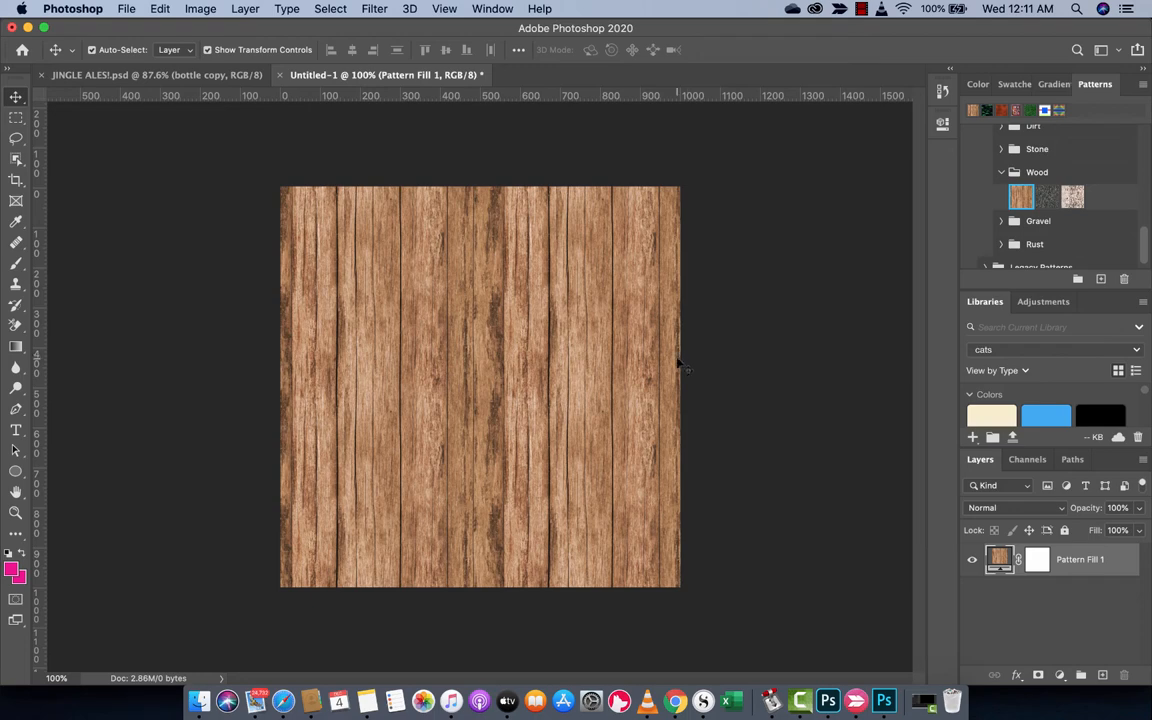
pyautogui.moveTo(199, 700)
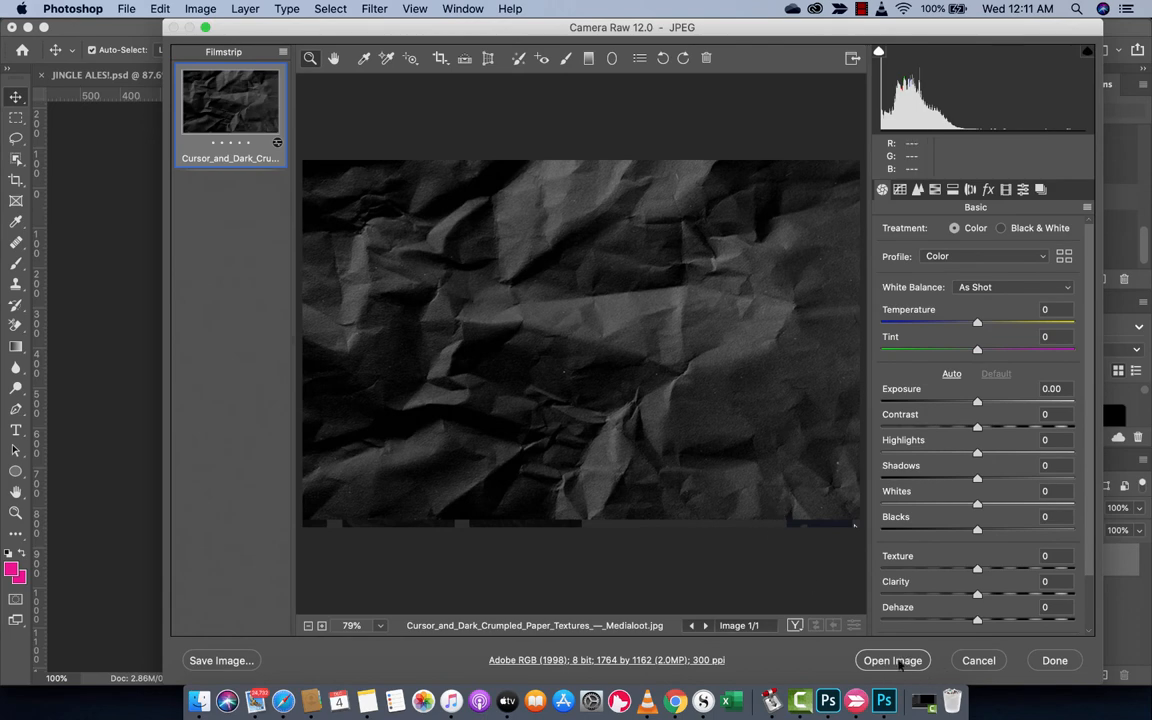
# Open the dark crumpled paper JPEG as a new document.
pyautogui.click(891, 660)
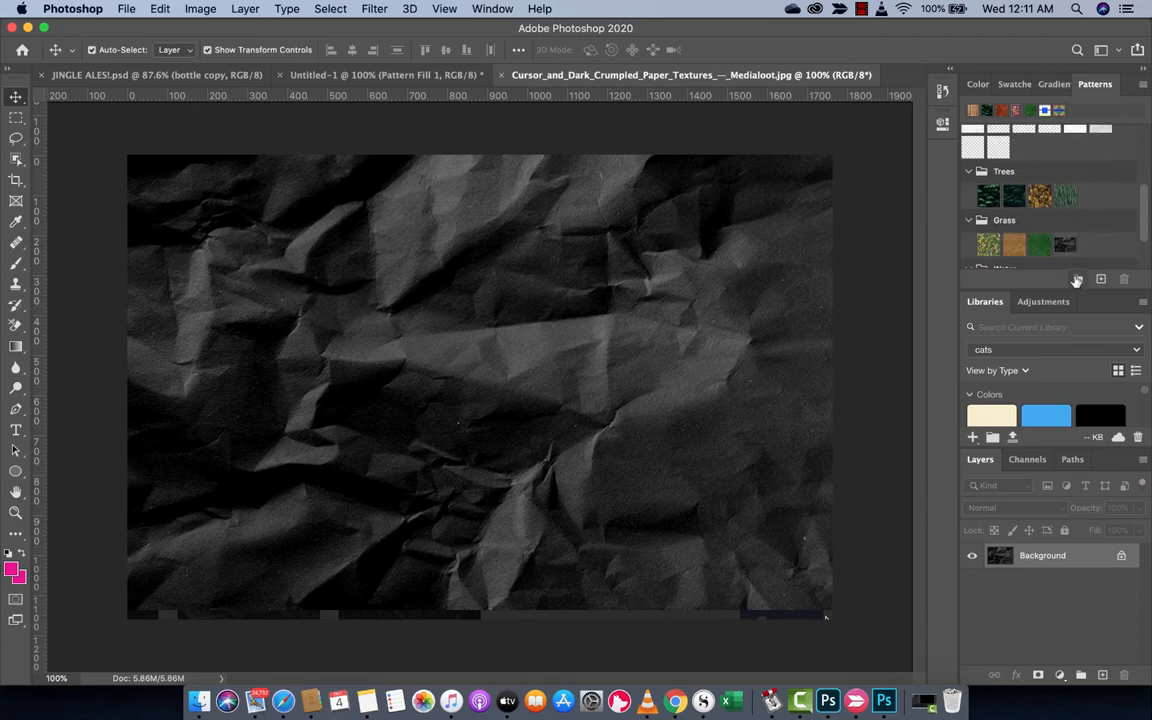
pyautogui.moveTo(1077, 280)
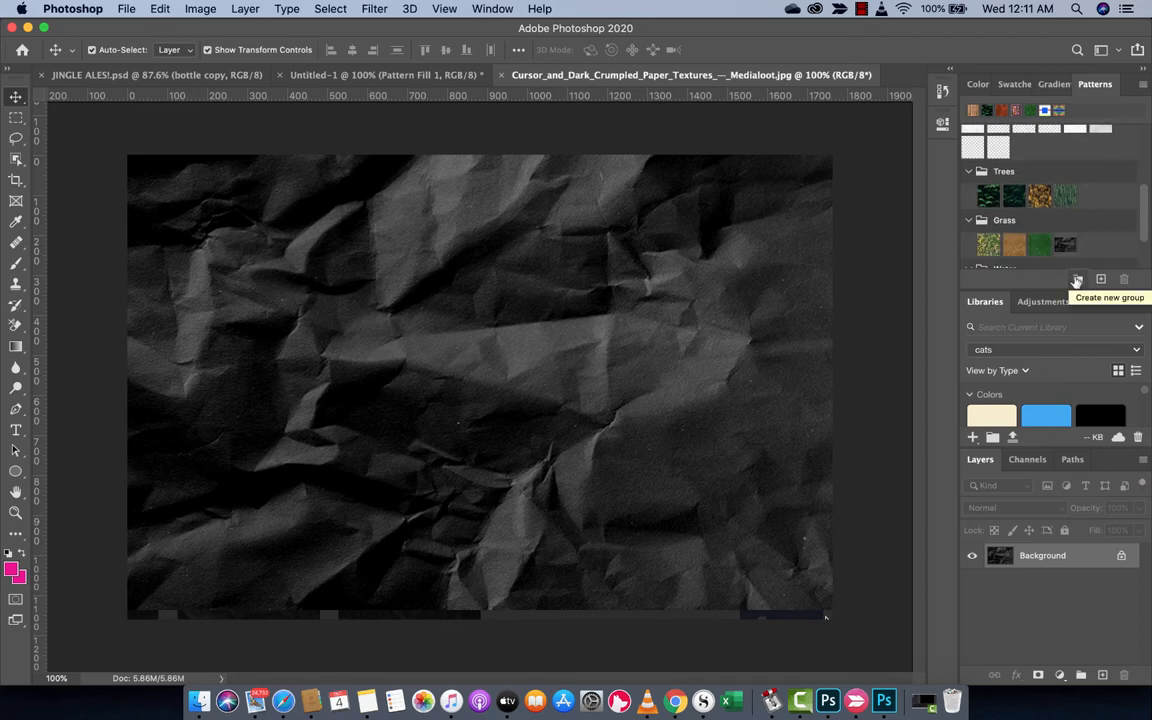
# Create a new pattern group named 'Paper' in the Patterns panel.
pyautogui.click(1077, 279)
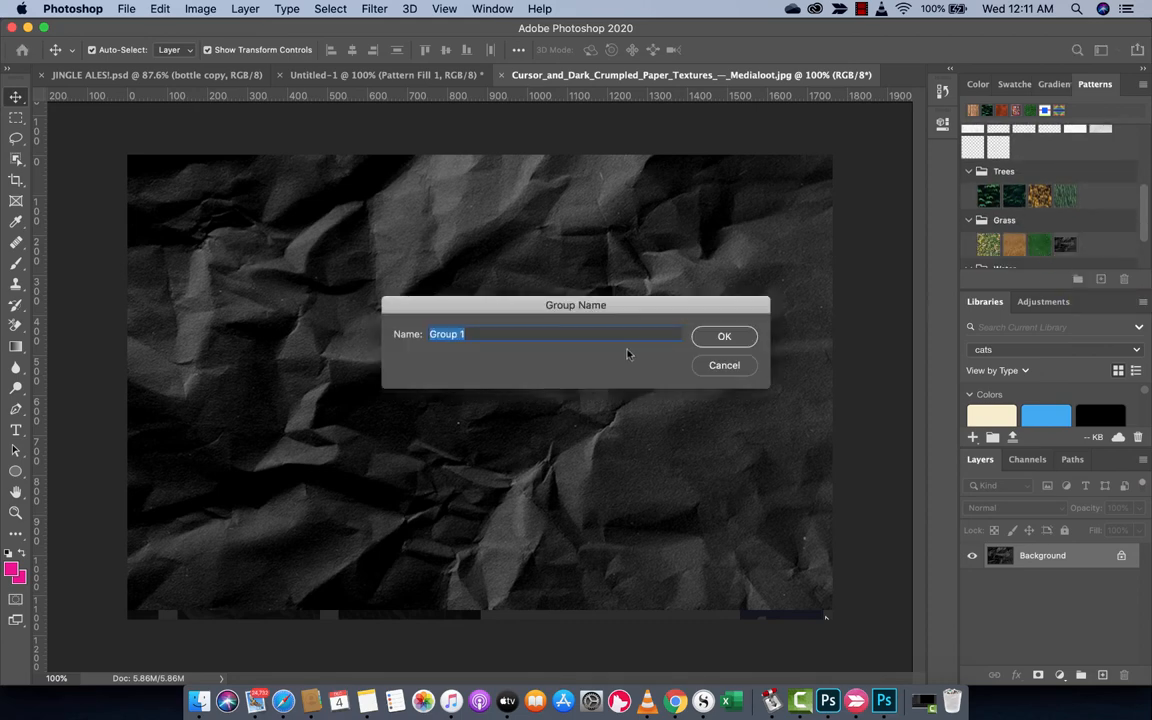
pyautogui.write('Paper')
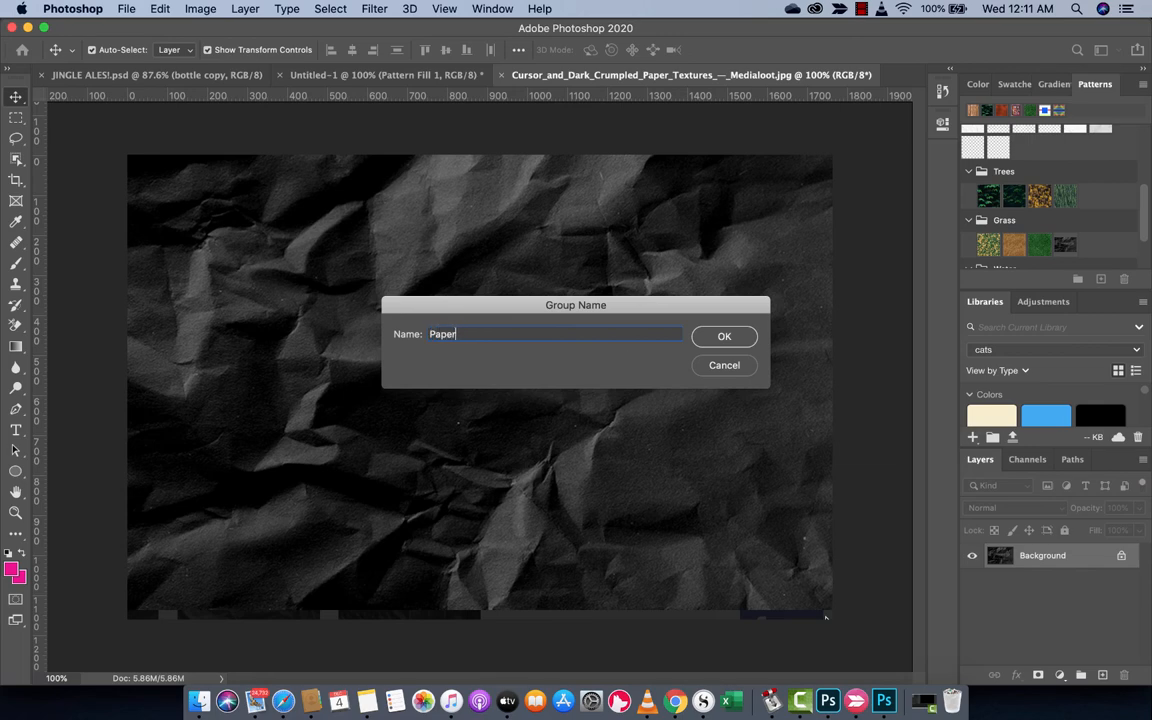
pyautogui.click(724, 336)
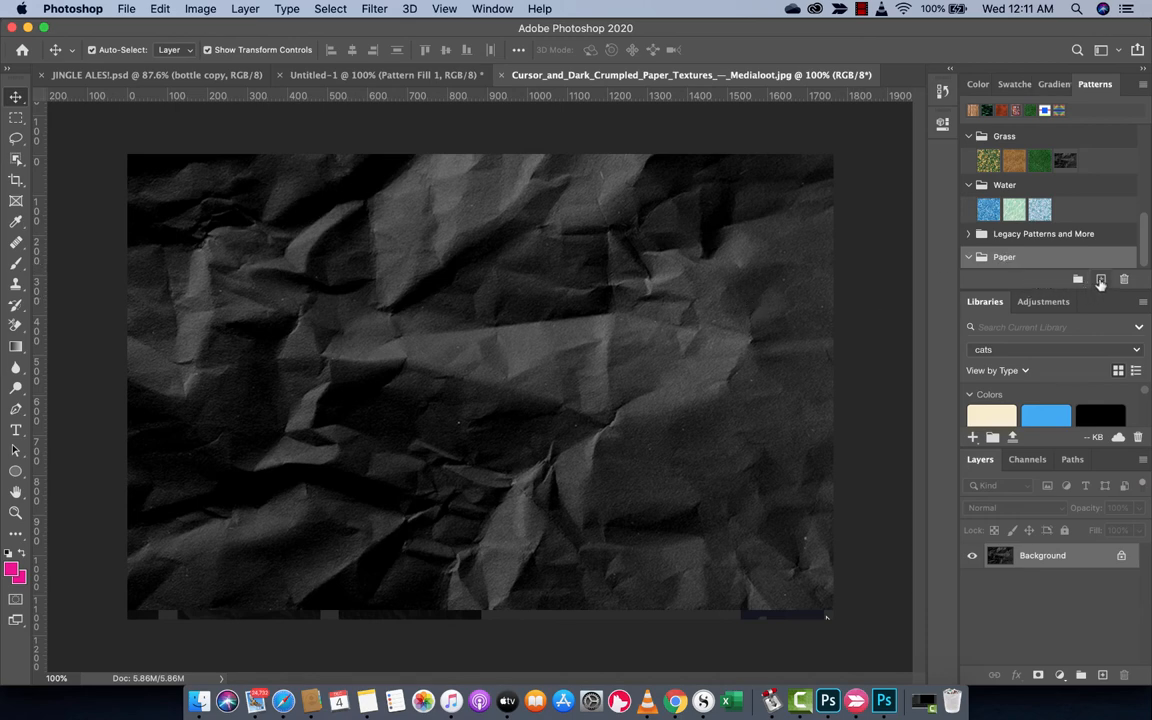
pyautogui.moveTo(1100, 280)
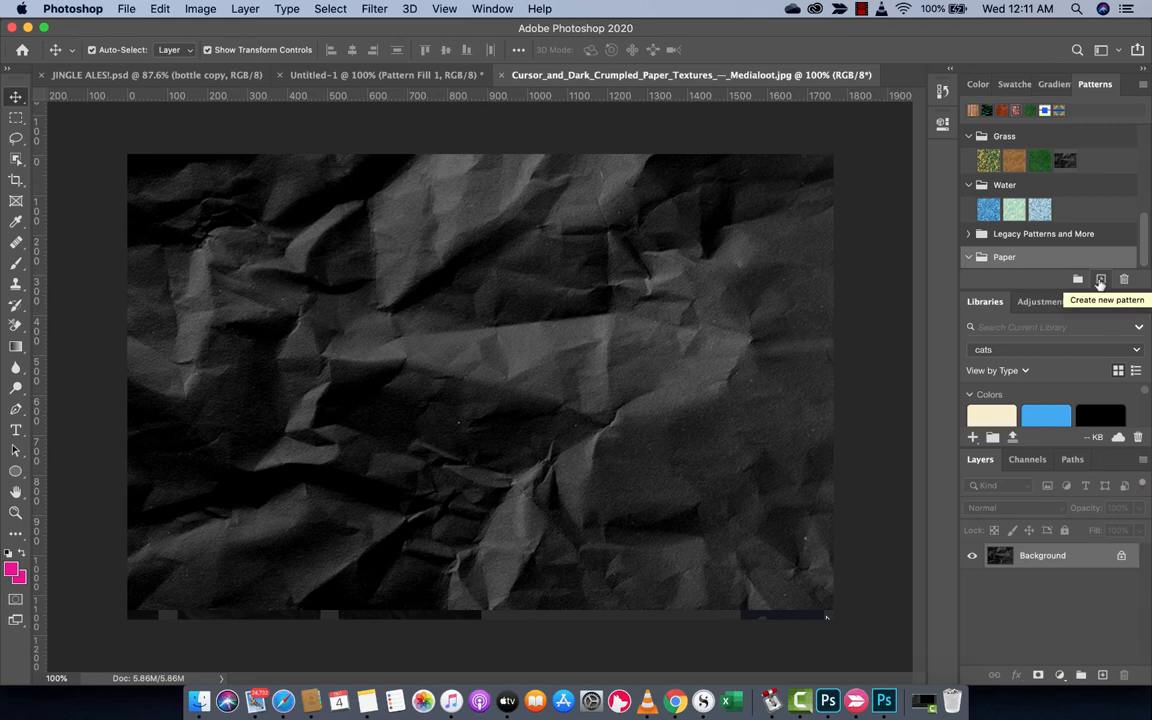
# Save the paper image as pattern 'Black Crumpled Paper' and start a new document.
pyautogui.click(1101, 279)
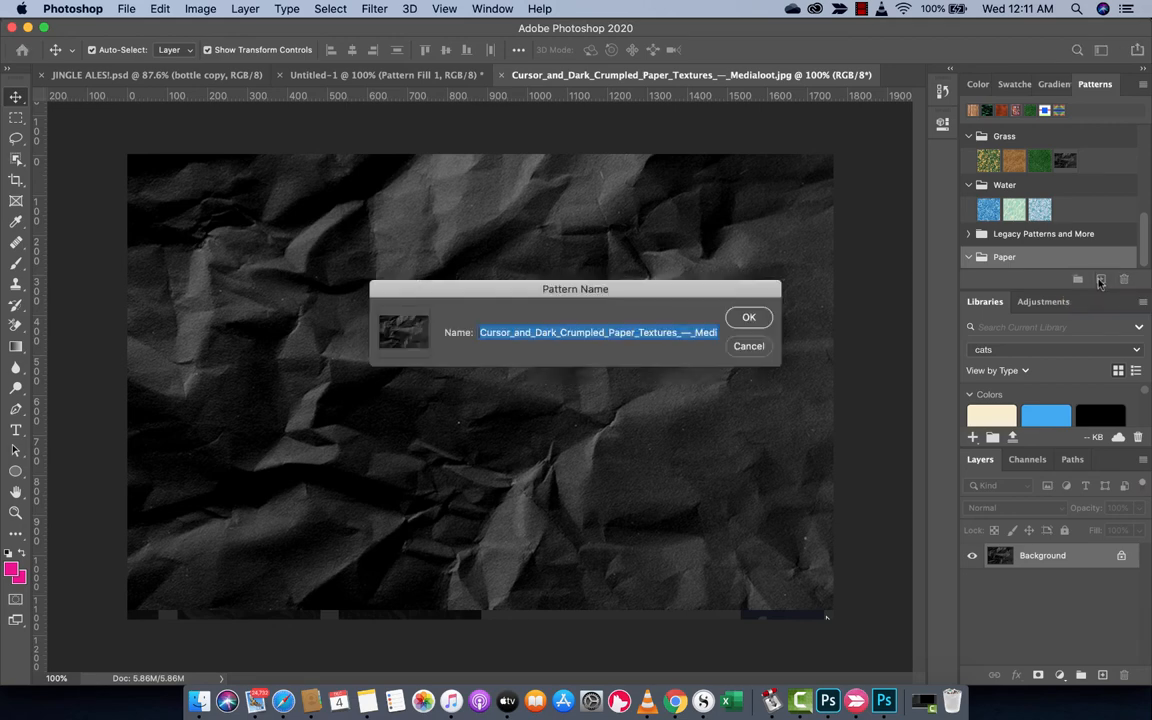
pyautogui.write('Blak')
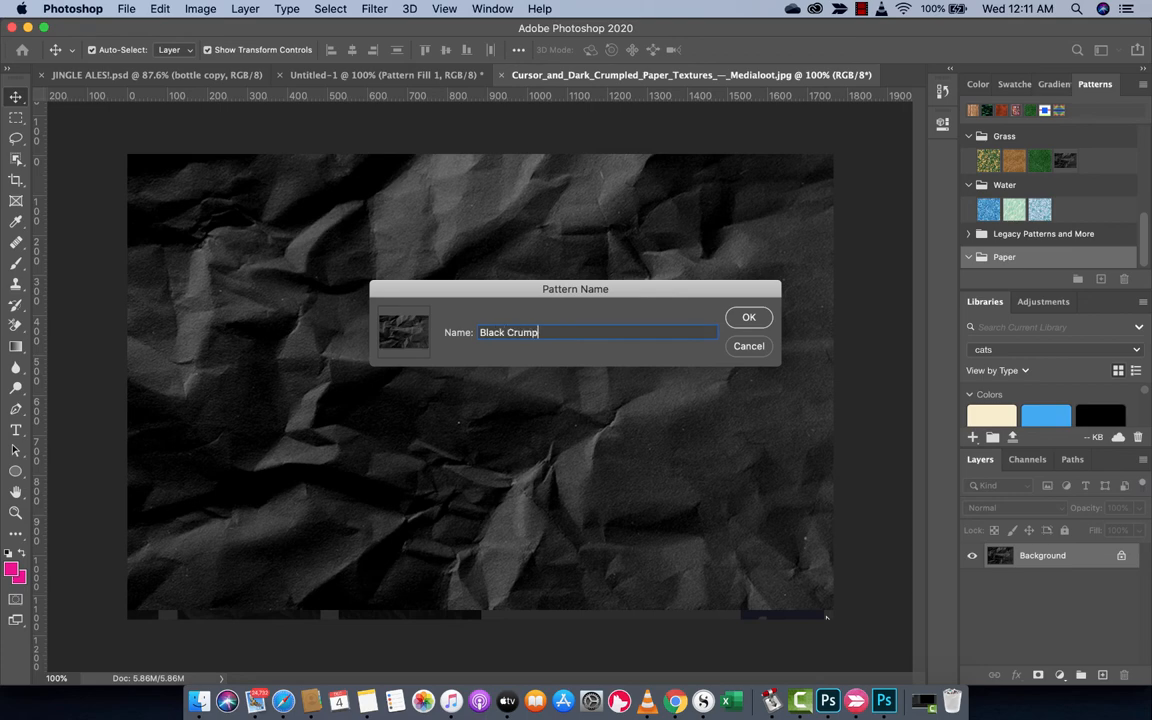
pyautogui.write('led Paper')
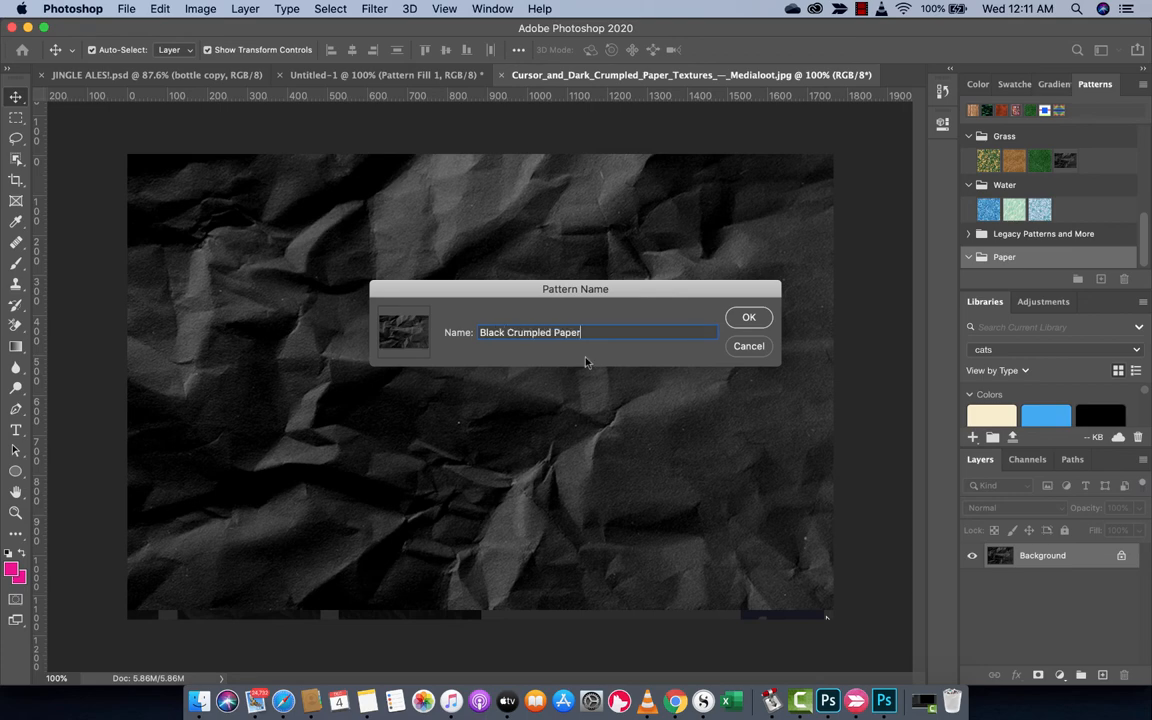
pyautogui.click(748, 317)
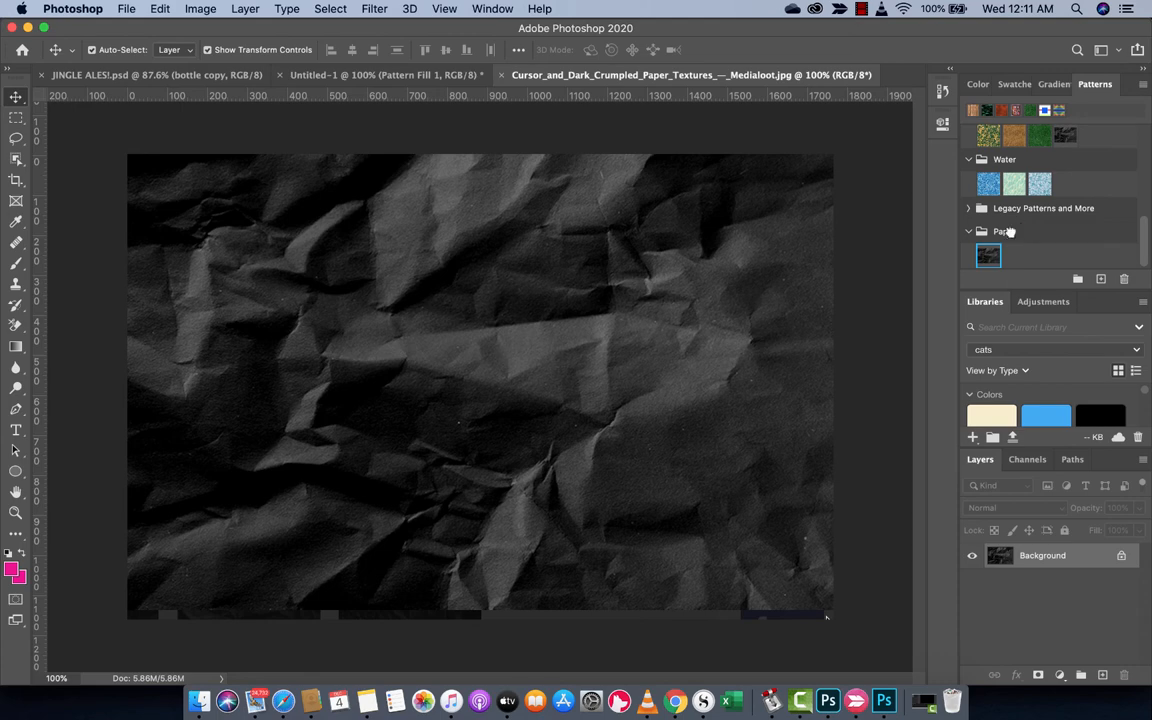
pyautogui.click(988, 256)
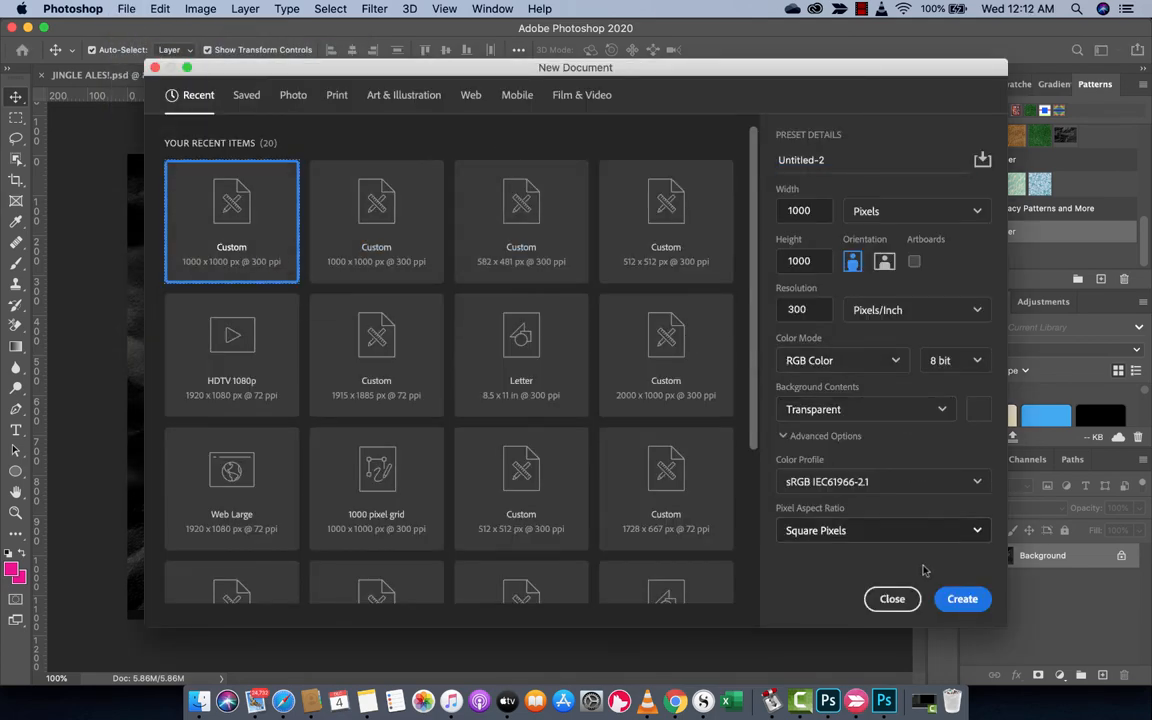
# Create the 1000×1000 px document with White background contents.
pyautogui.click(865, 409)
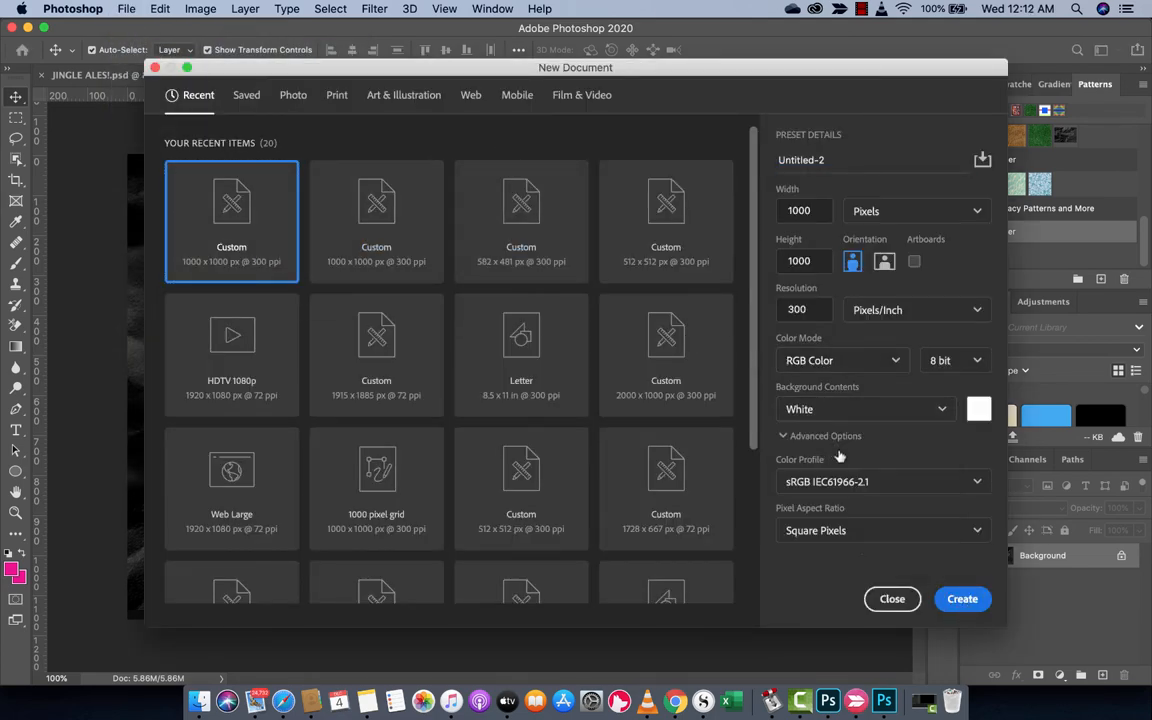
pyautogui.click(961, 598)
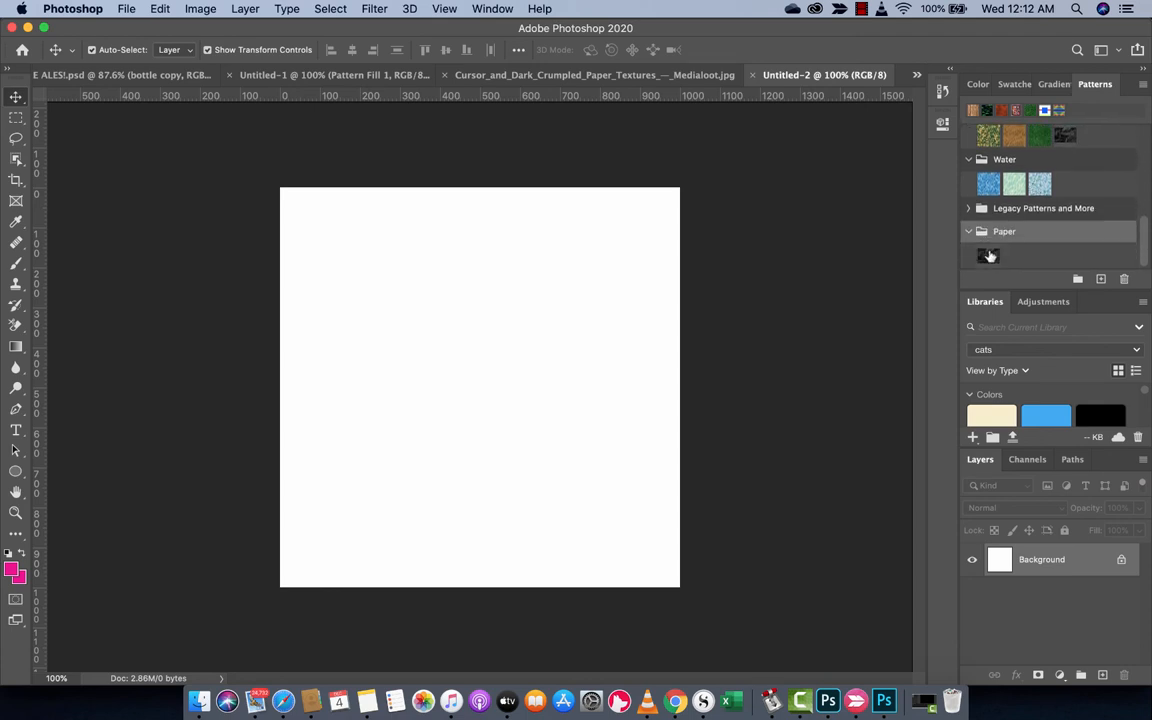
# Apply the Black Crumpled Paper swatch from the Paper group to the new document.
pyautogui.click(988, 255)
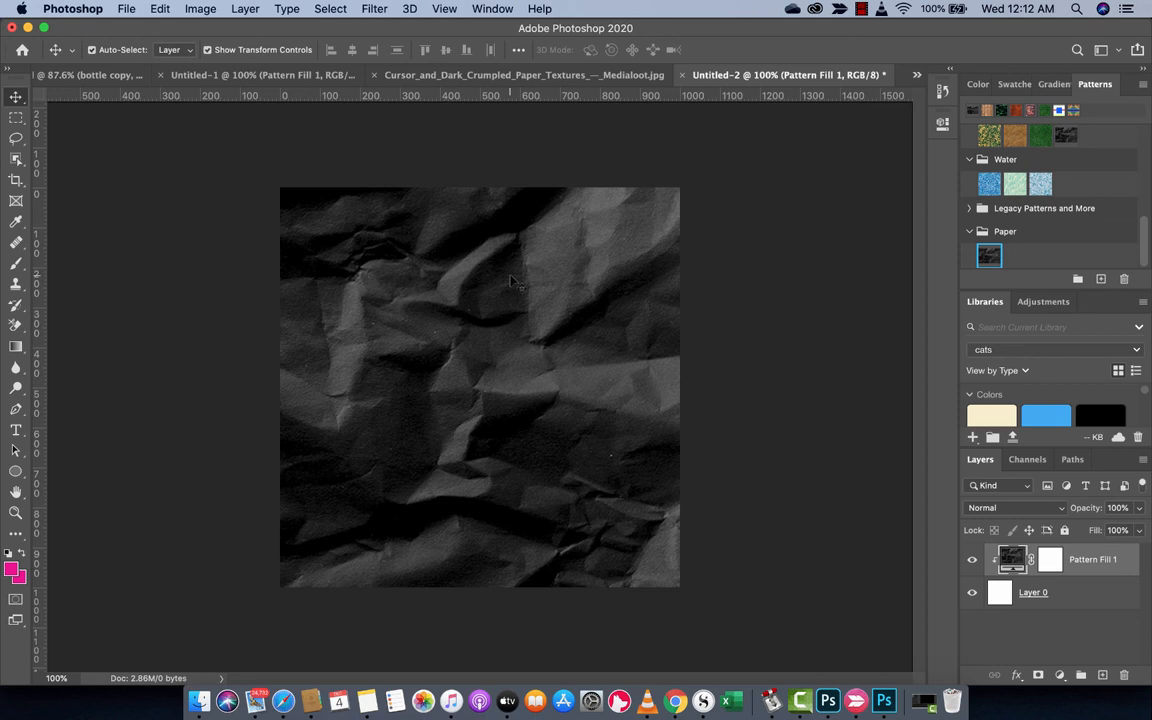
pyautogui.moveTo(545, 238)
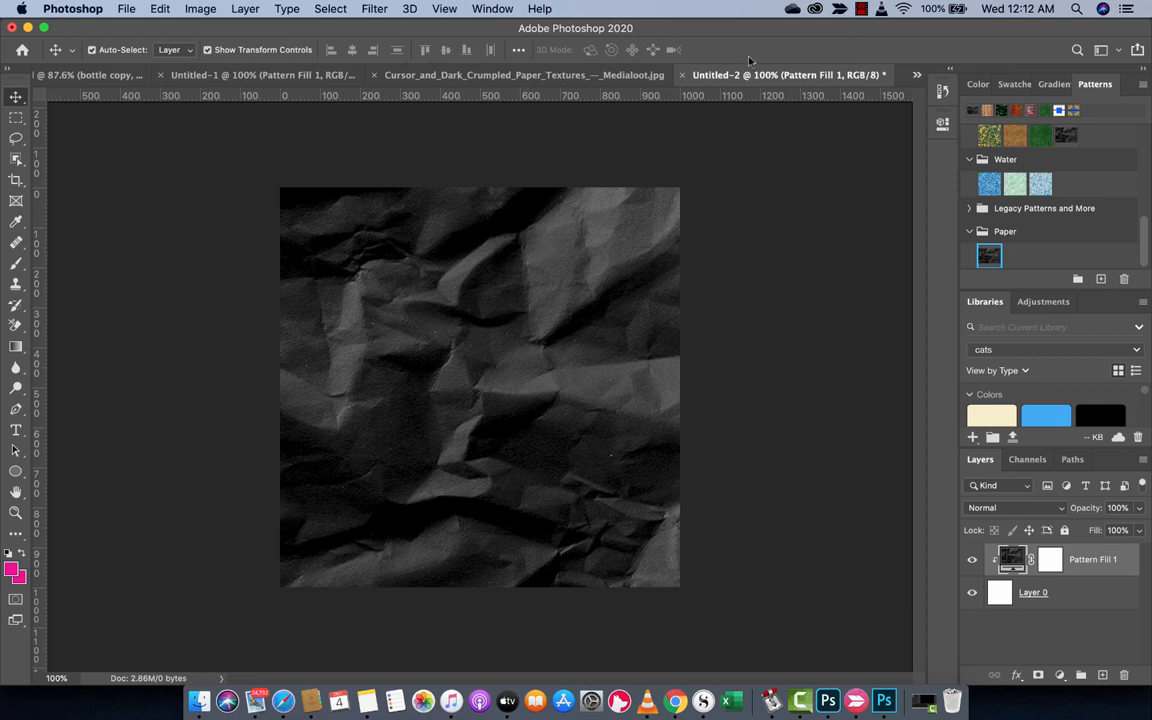
pyautogui.moveTo(752, 62)
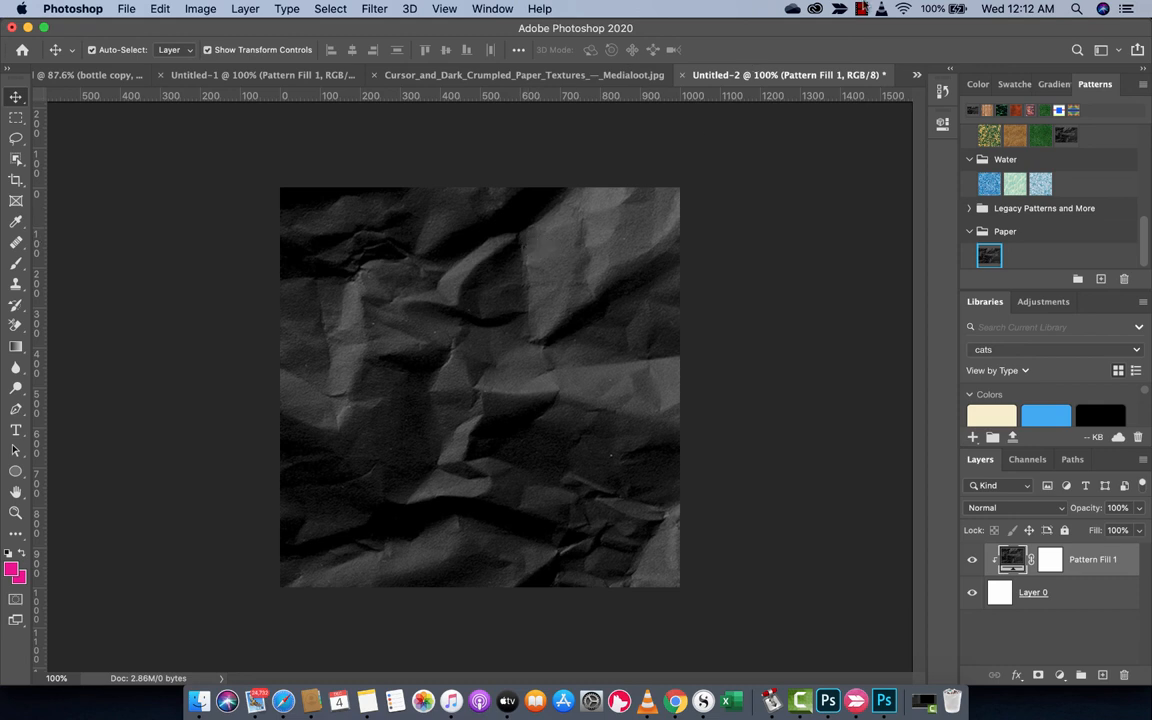